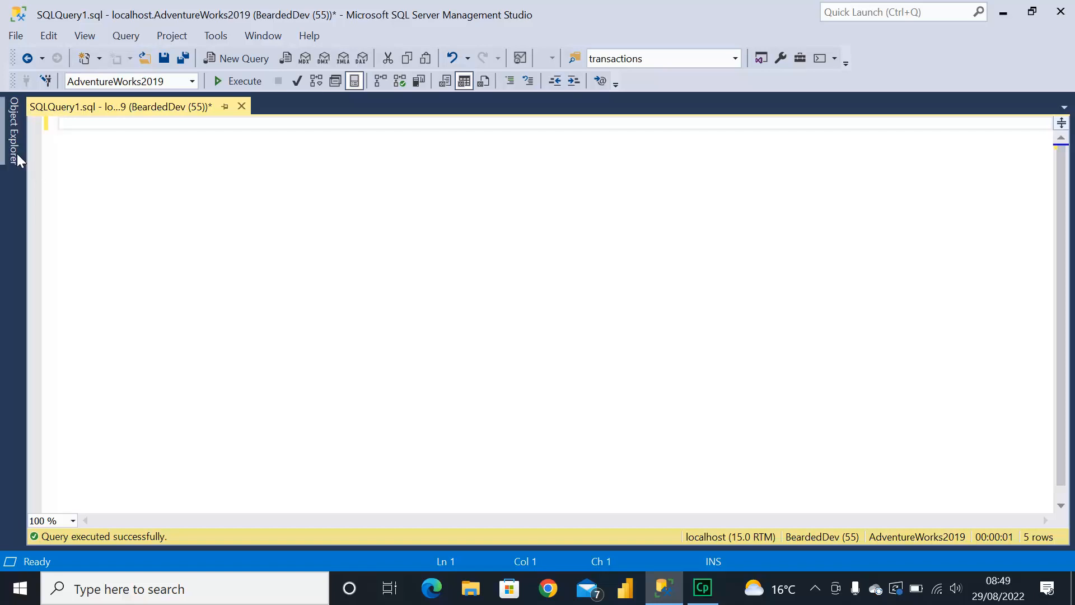
Select the HumanResources.Employee table in the AdventureWorks2019 Object Explorer tree
click(12, 130)
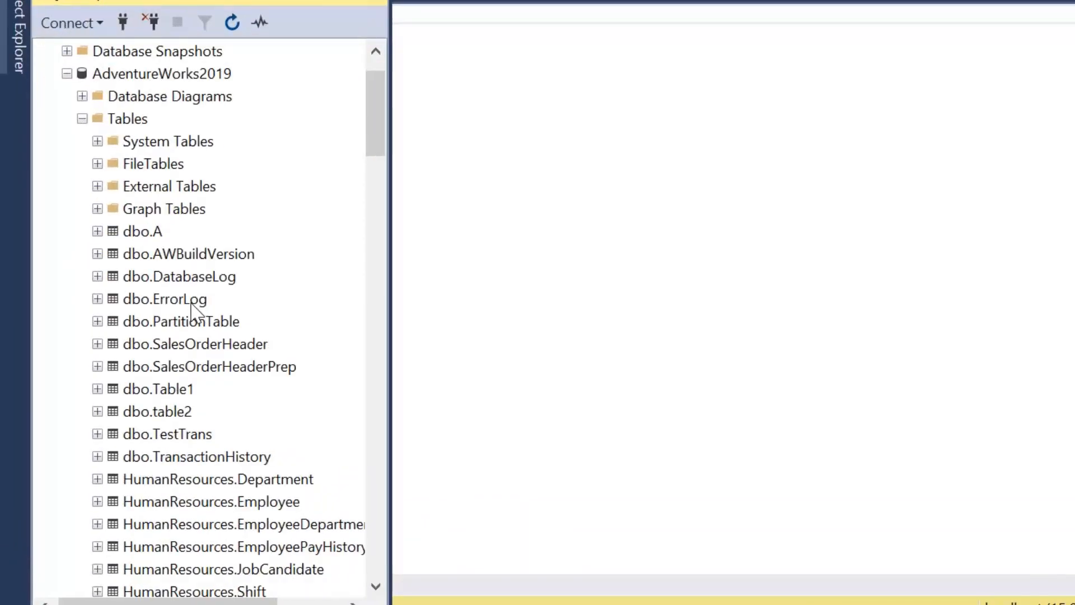
scroll(down, 3)
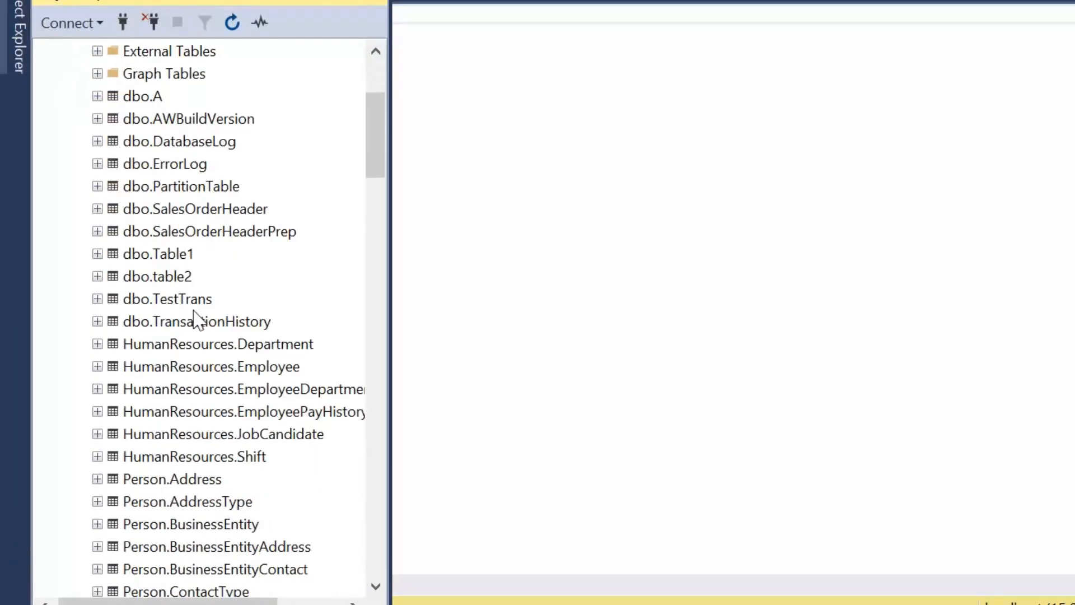
click(210, 366)
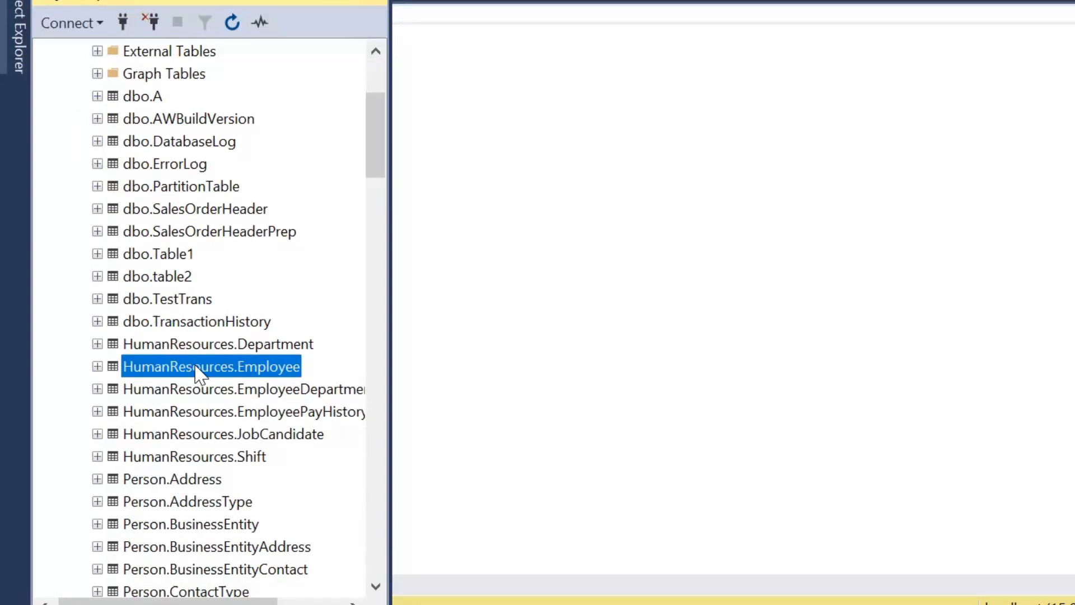
View Employee's dependencies and inspect uspGetManagerEmployees and uspUpdateEmployeePersonalInfo
right_click(211, 366)
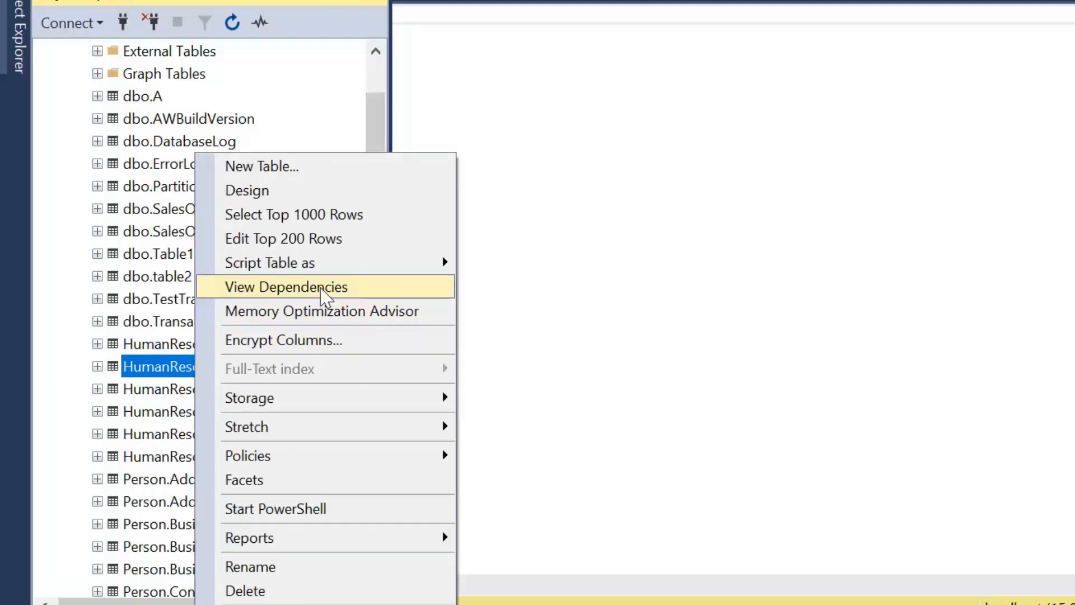
click(286, 286)
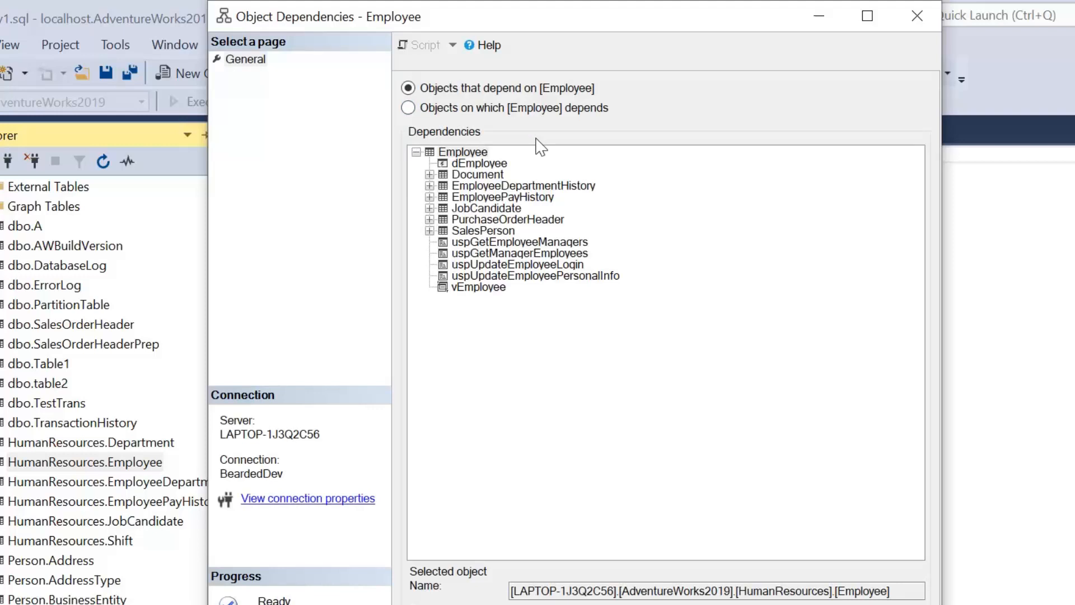
click(517, 252)
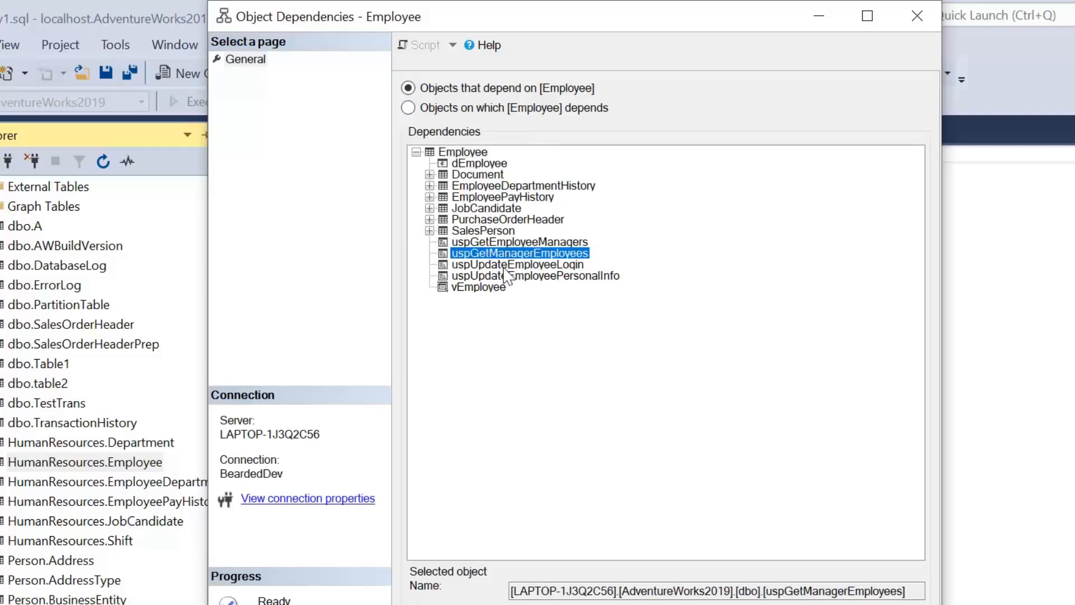
click(536, 276)
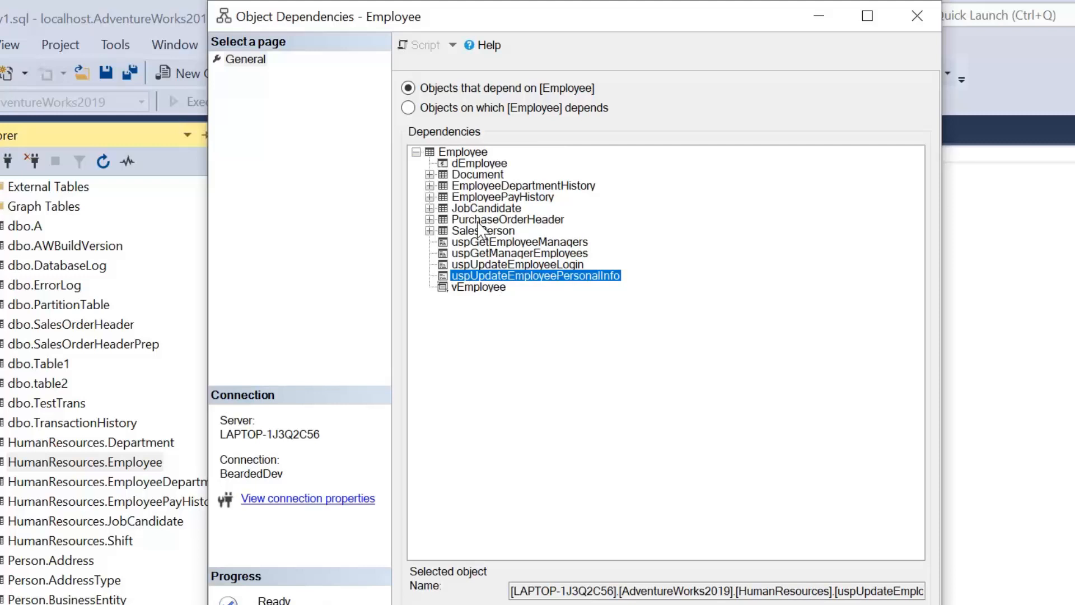
mouse_move(470, 195)
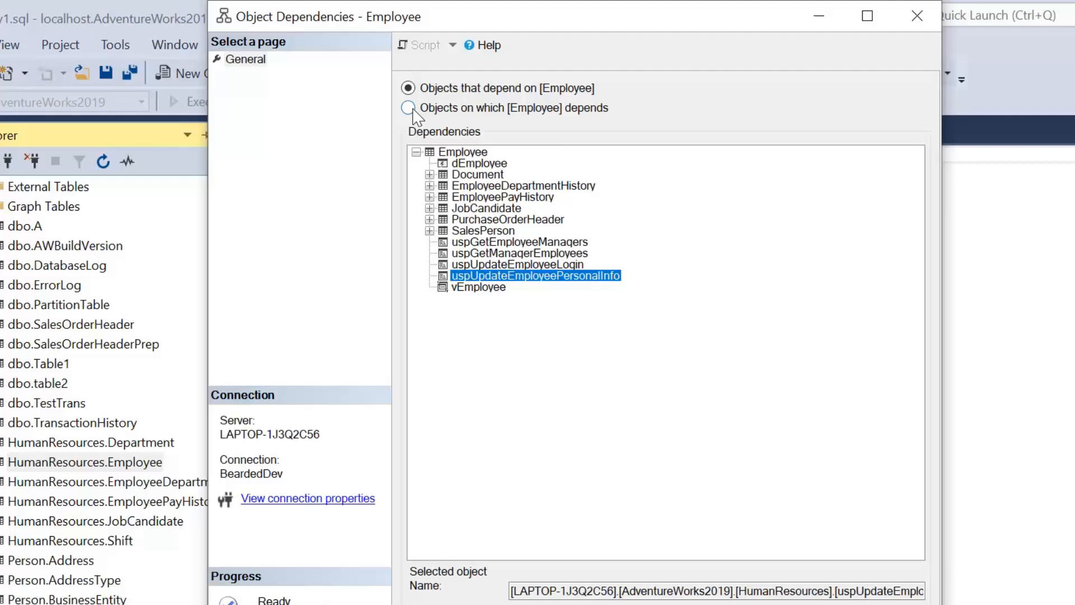
Switch to 'Objects on which [Employee] depends', listing Flag and Person
click(409, 108)
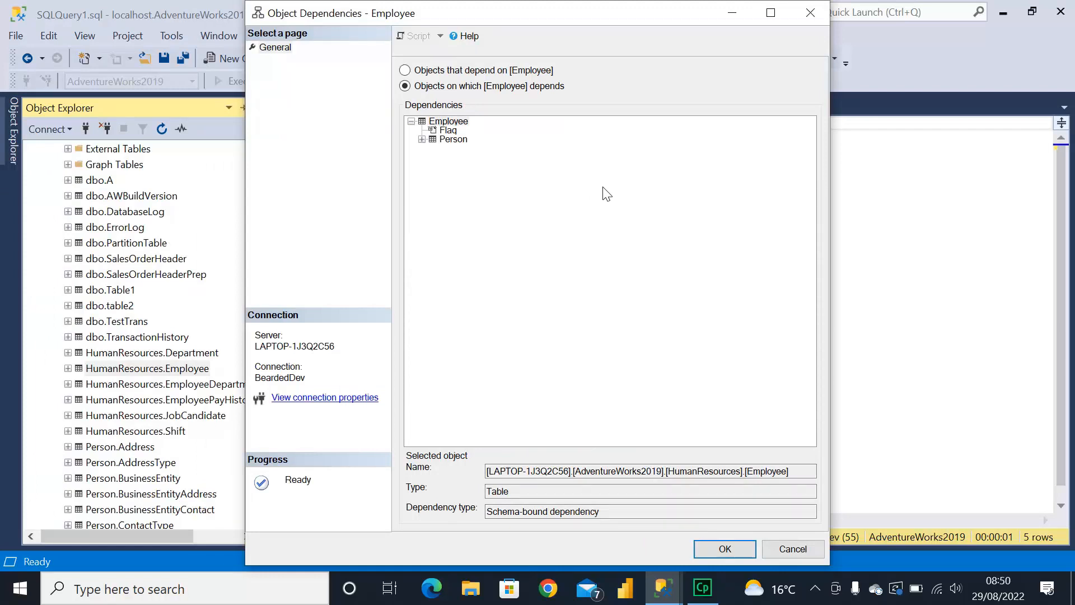
mouse_move(652, 212)
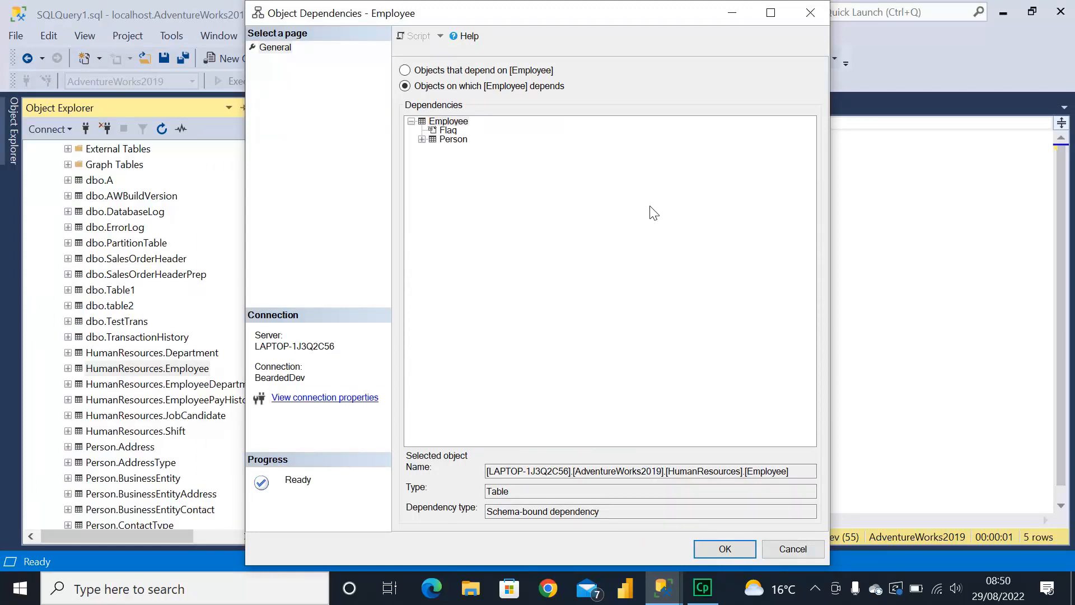
mouse_move(694, 242)
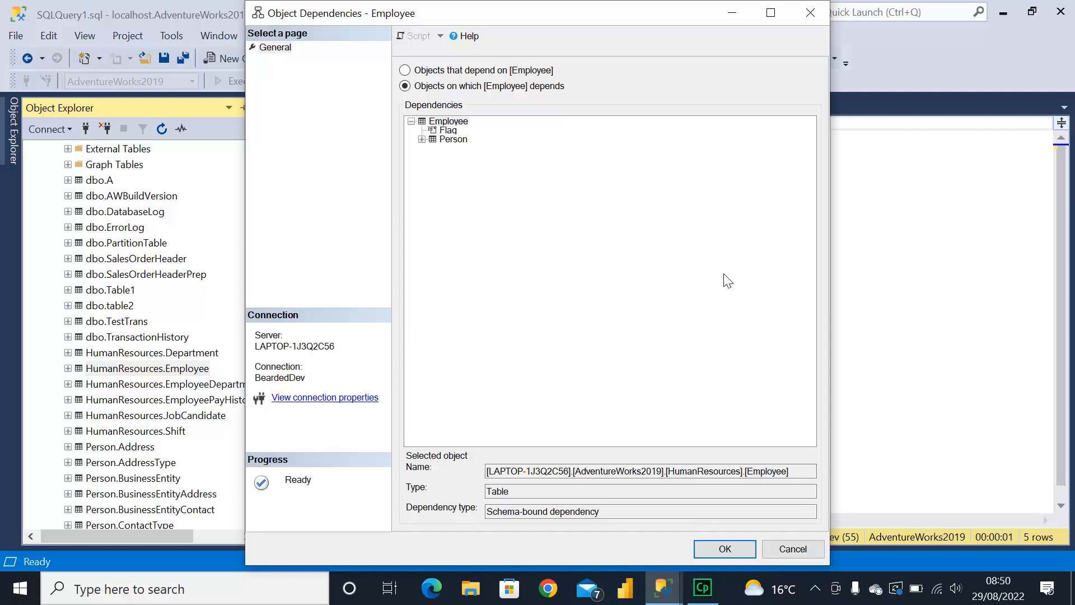
mouse_move(754, 329)
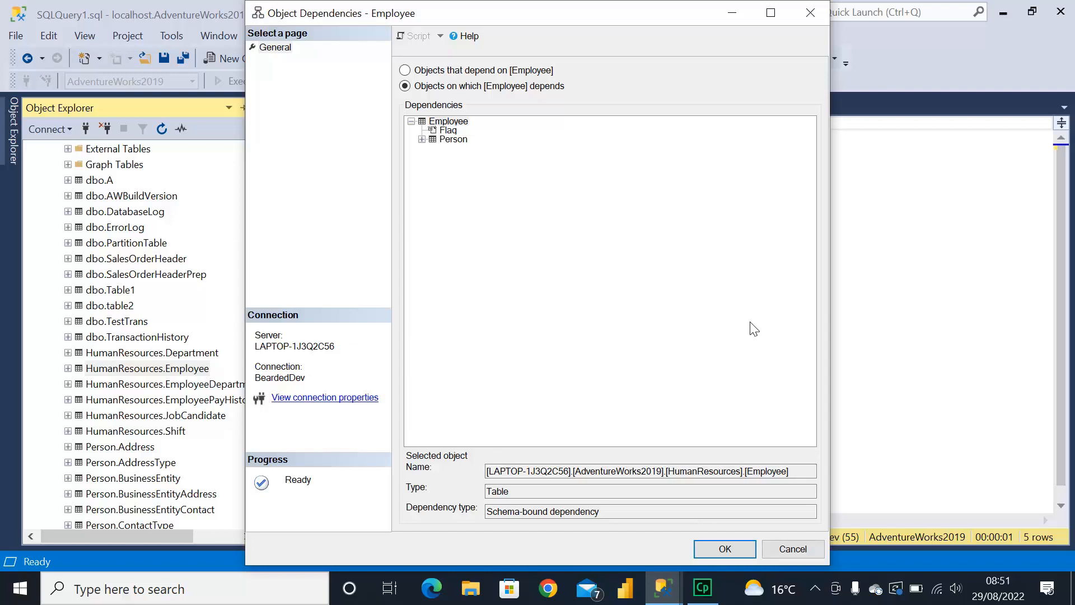
mouse_move(774, 386)
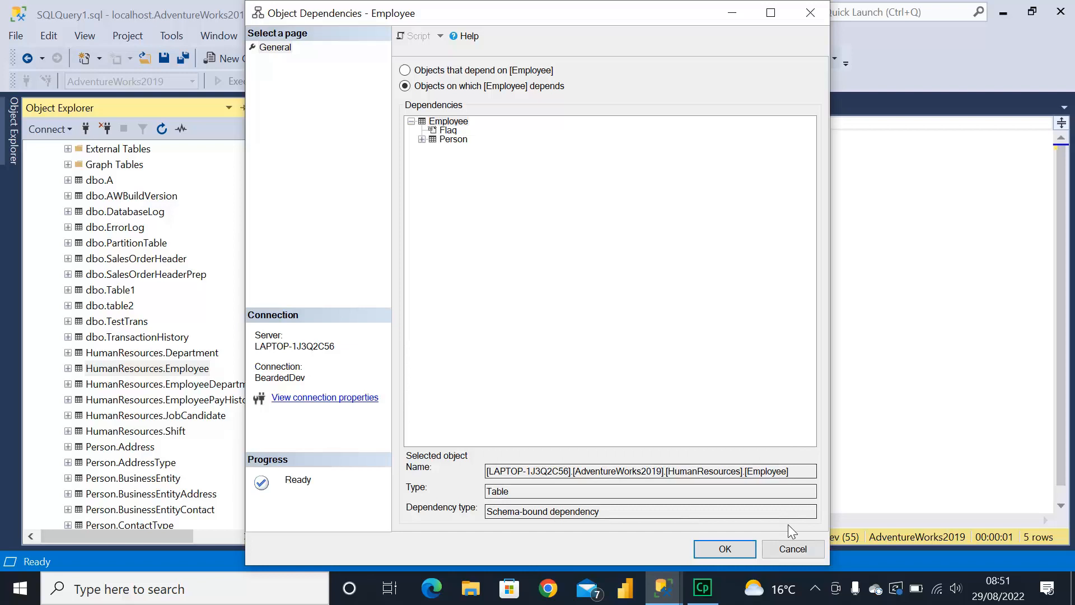
Close the dependencies window and write SELECT * FROM sys.sql_modules;
click(792, 548)
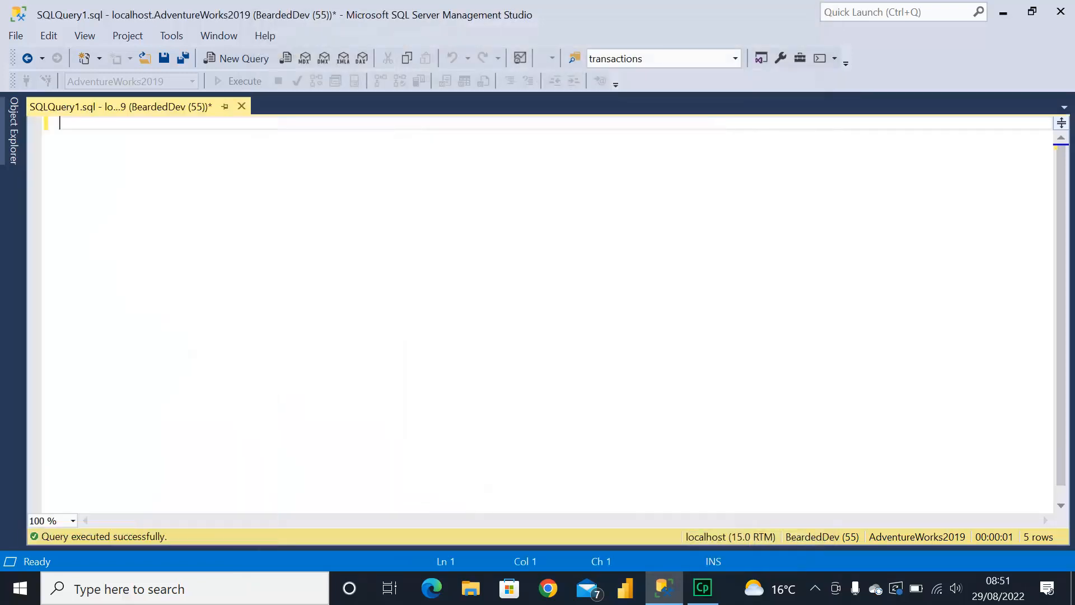
text(se)
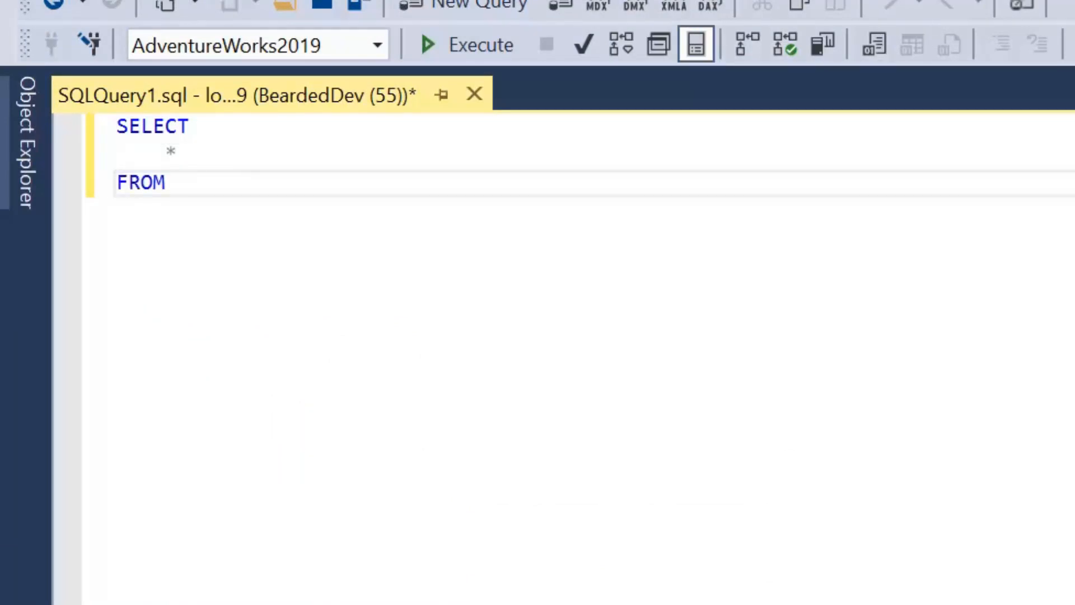
text(sys.sql)
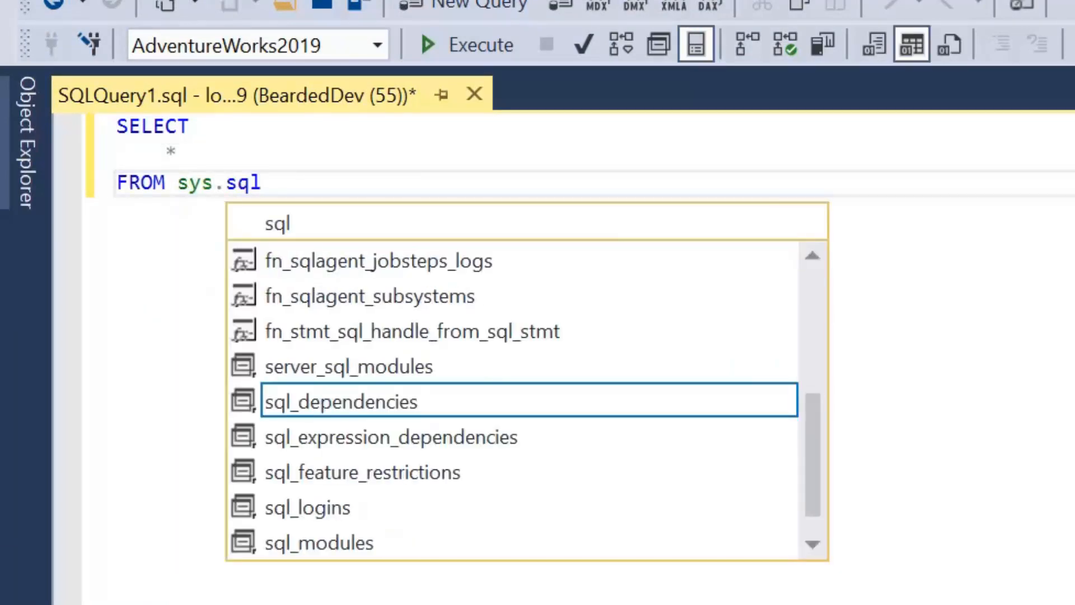
text(_modules;)
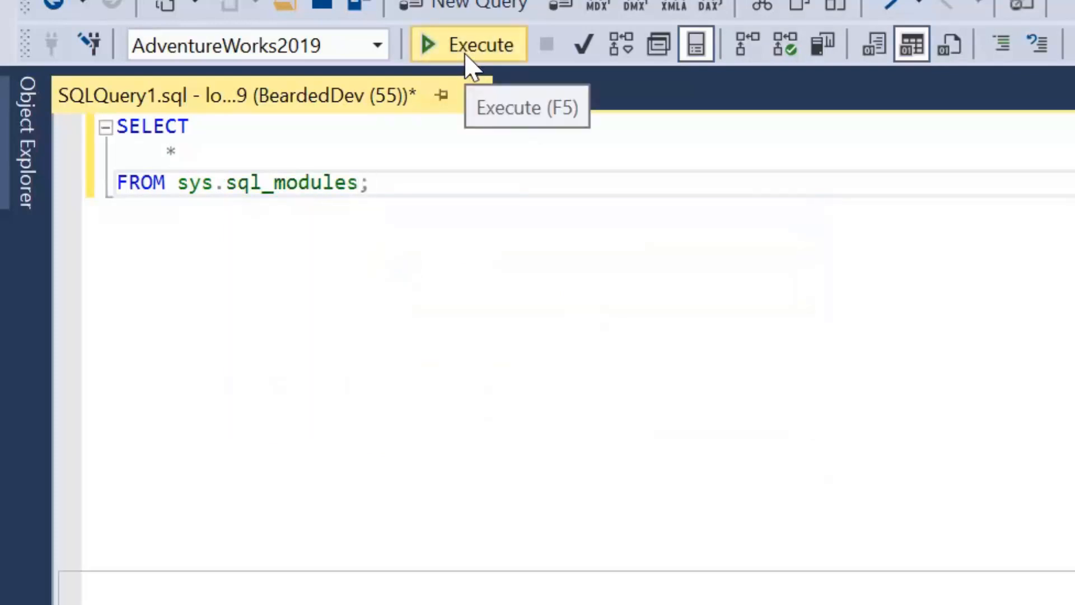
Run the sys.sql_modules query, returning object_id and definition rows
click(469, 45)
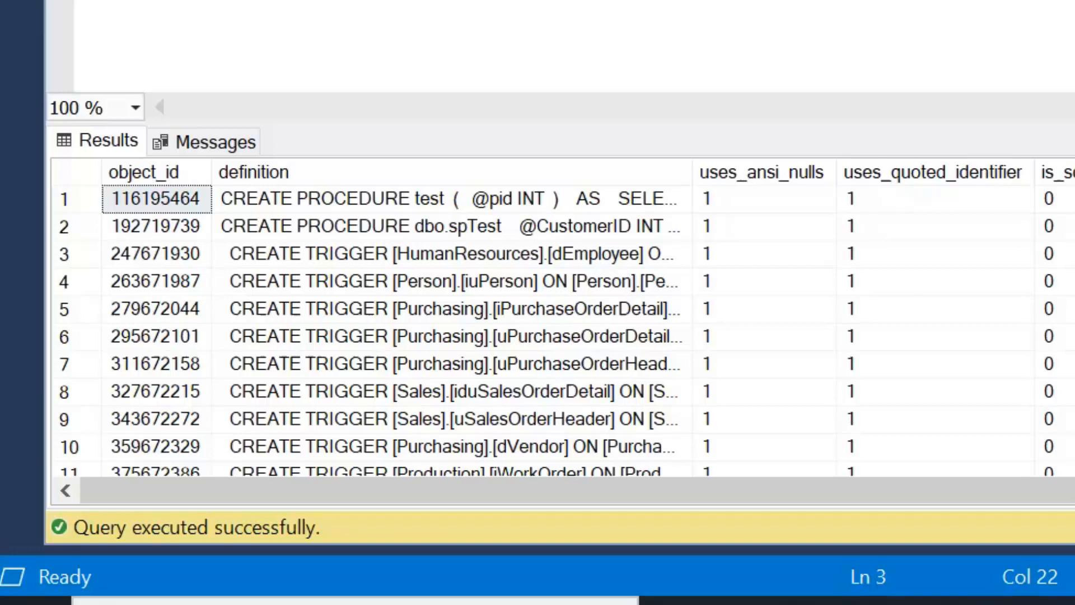
mouse_move(546, 203)
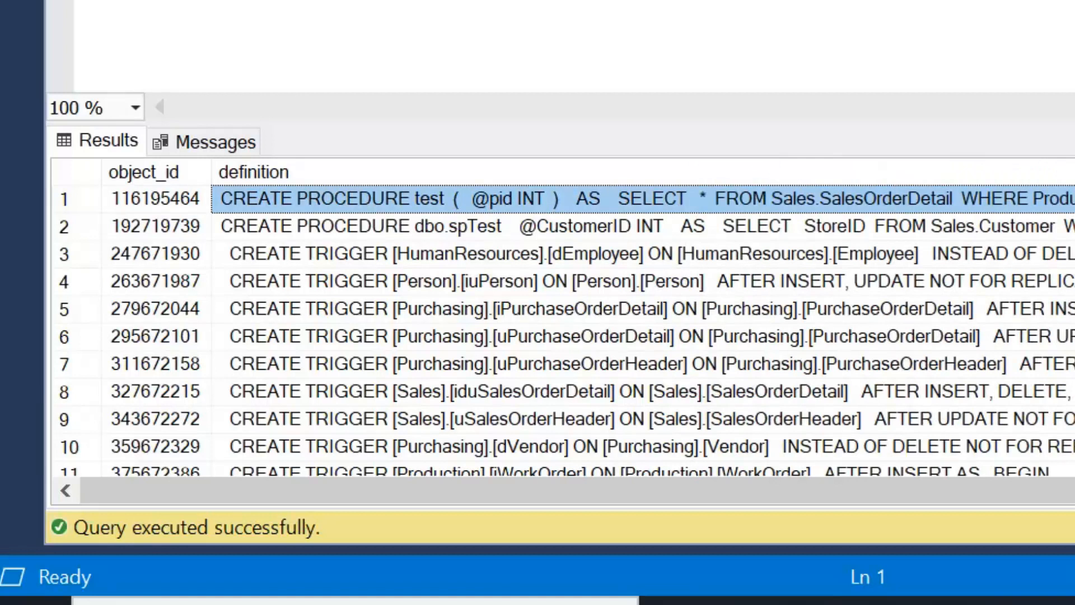
mouse_move(848, 236)
text(WHERE ;)
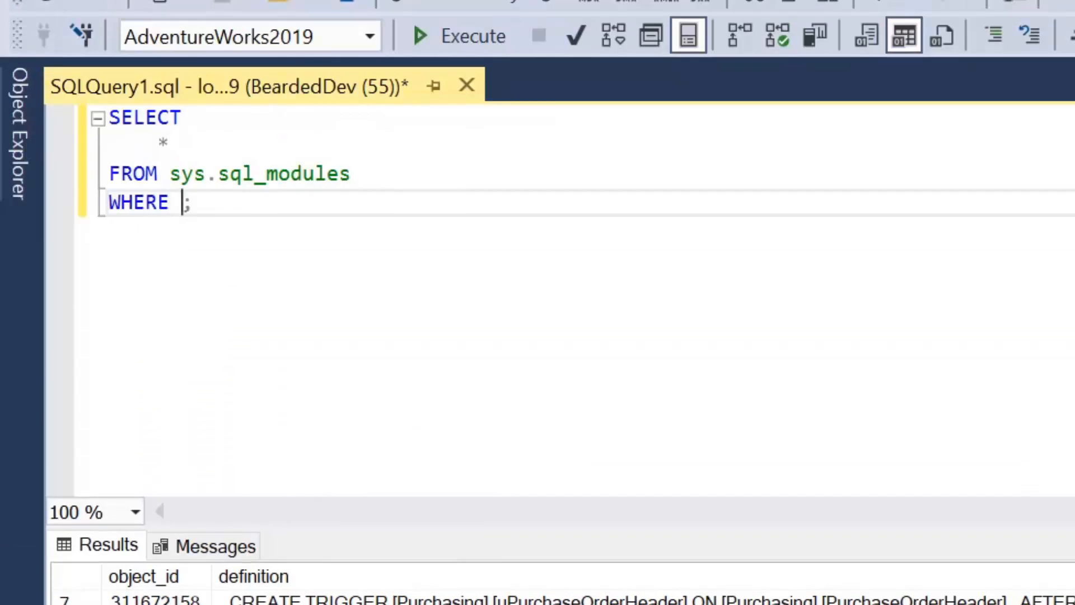
Filter with WHERE [definition] LIKE '%Employee%' and run it
text([definitio)
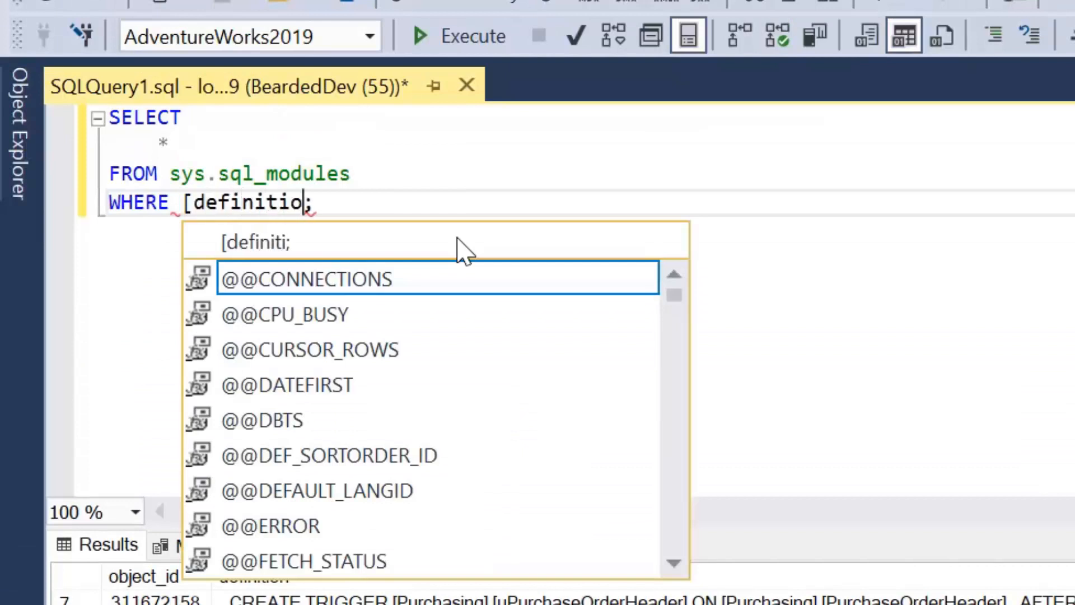
text(n] LIKE)
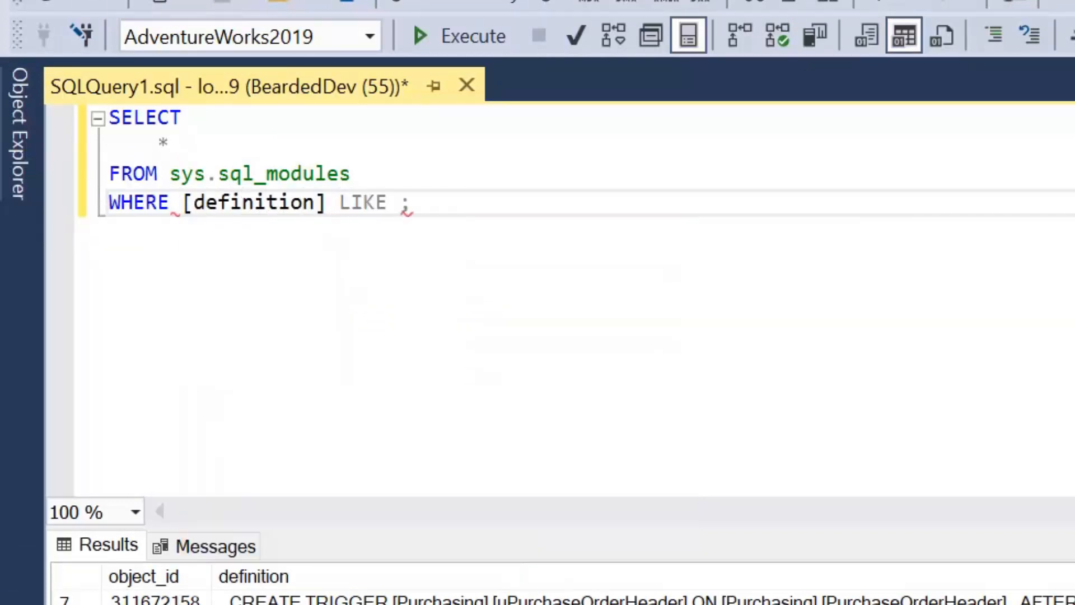
text('%)
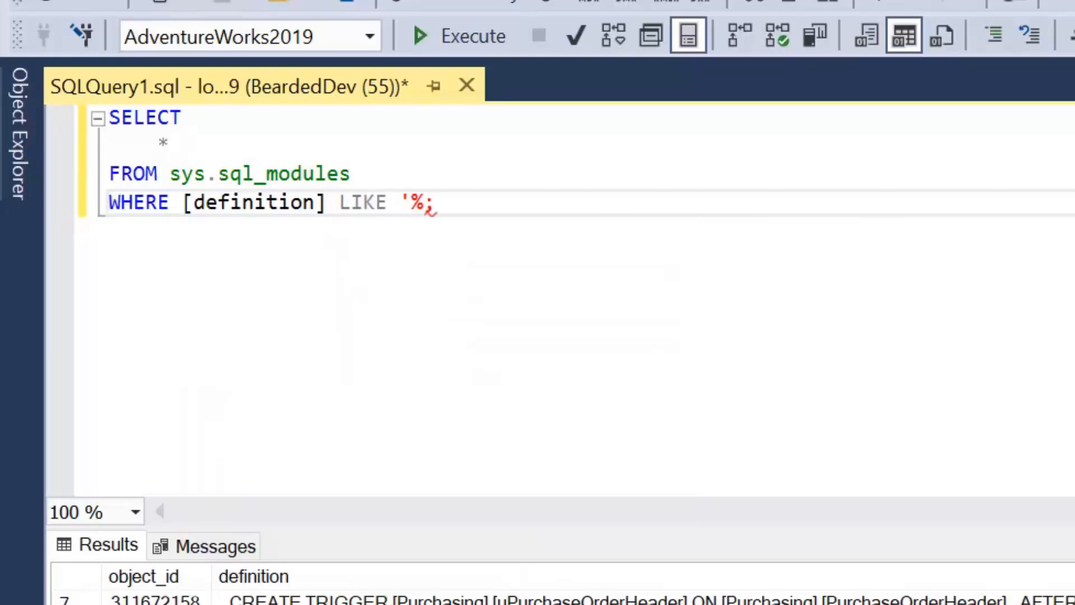
text(Employee)
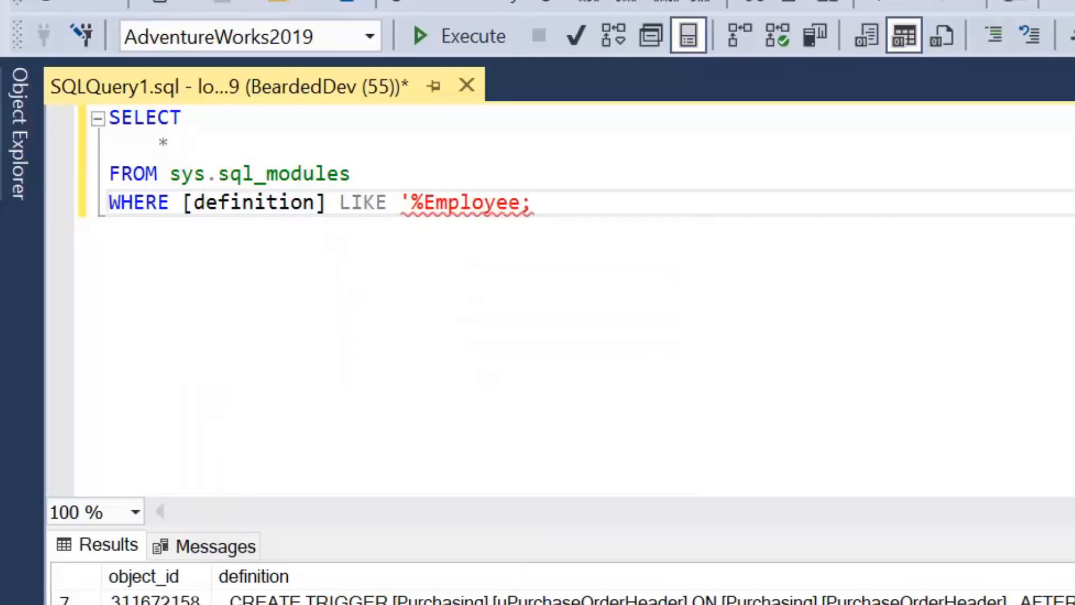
text(%')
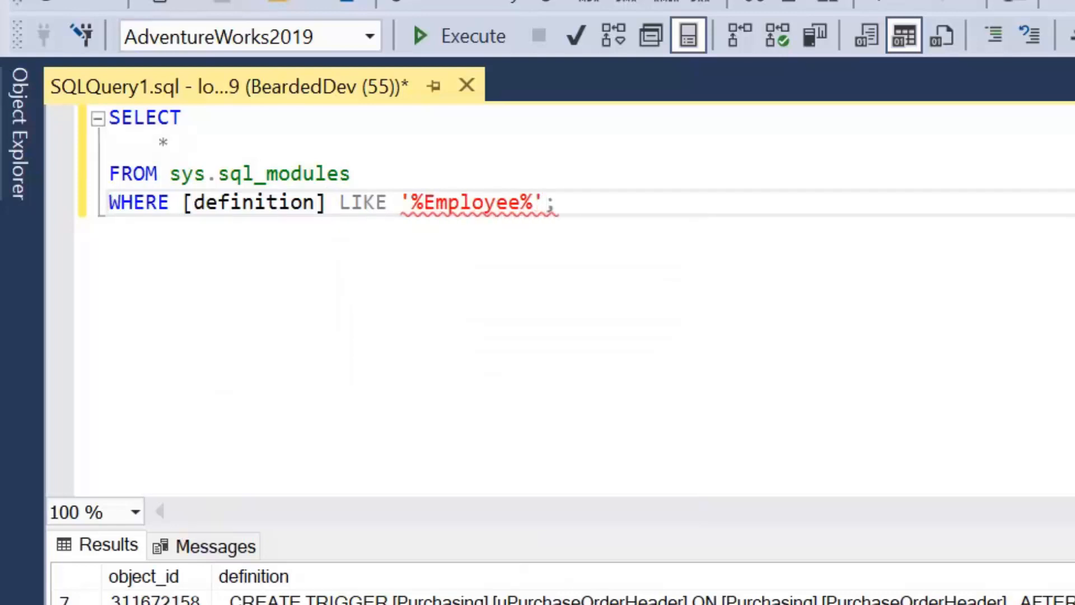
click(457, 36)
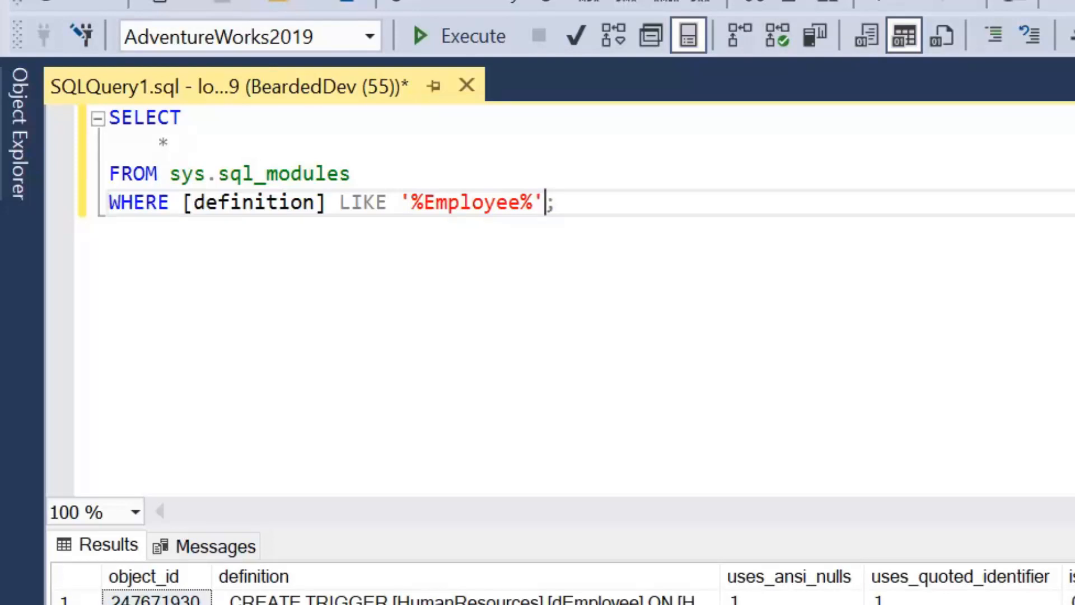
click(423, 36)
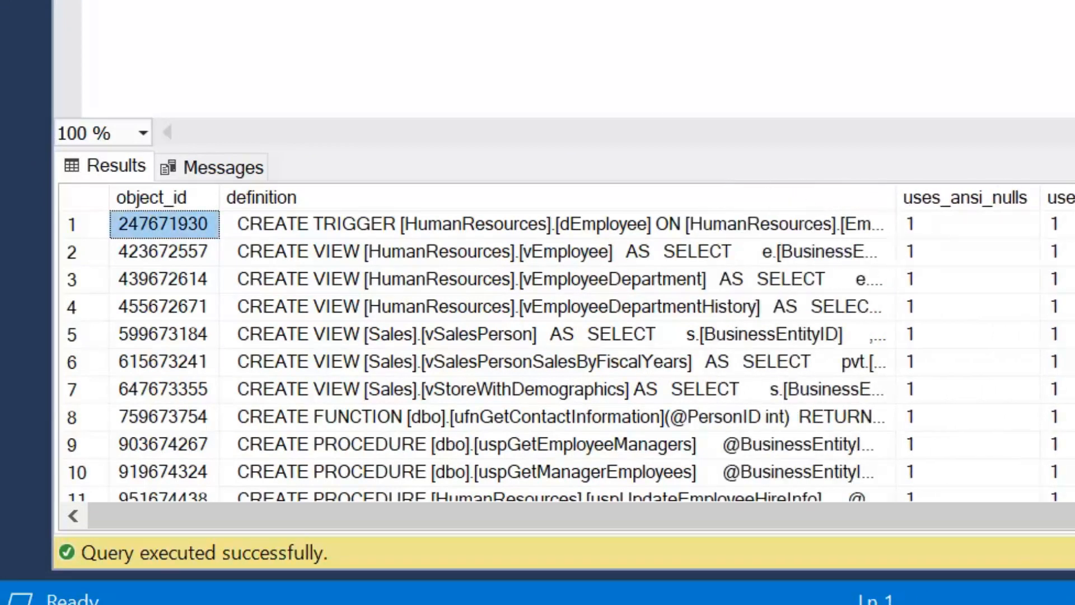
mouse_move(569, 240)
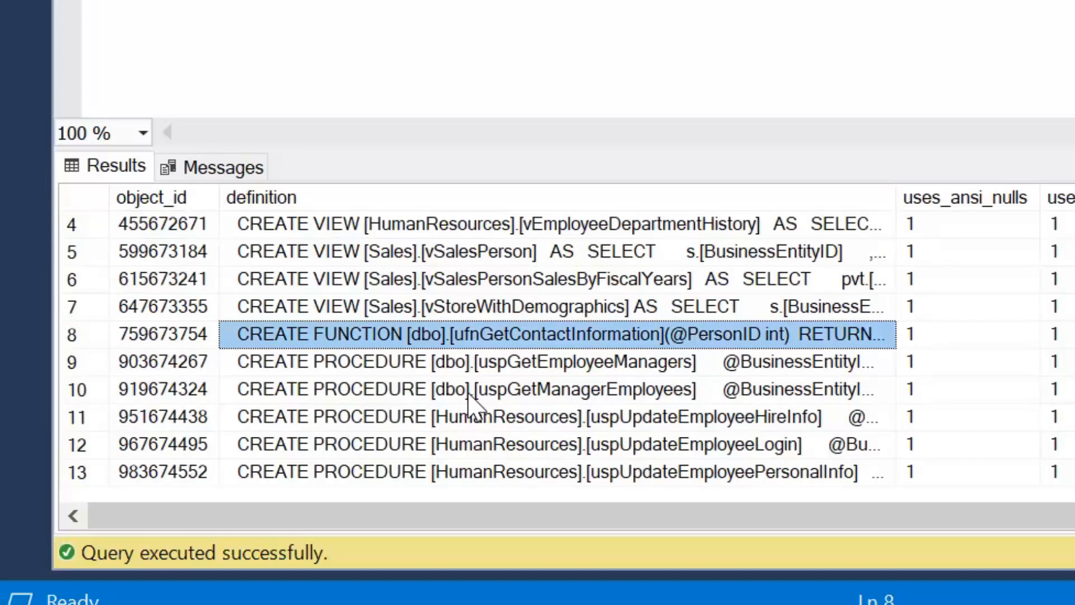
click(481, 417)
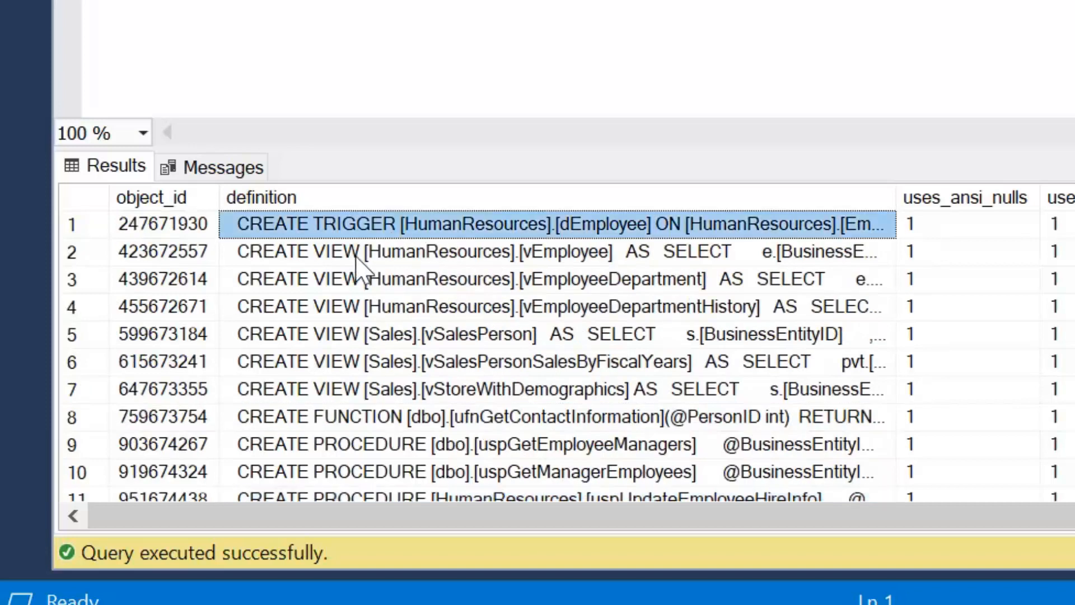
scroll(down, 3)
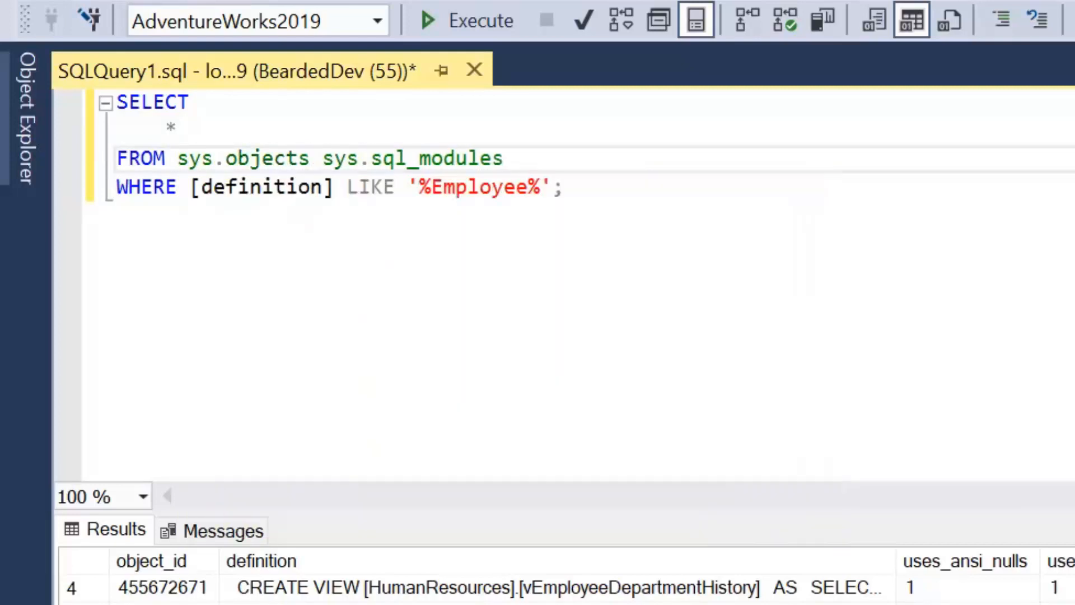
Rewrite FROM as sys.objects AS O INNER JOIN sys.sql_modules AS M ON O.[object_id]
text(AS O)
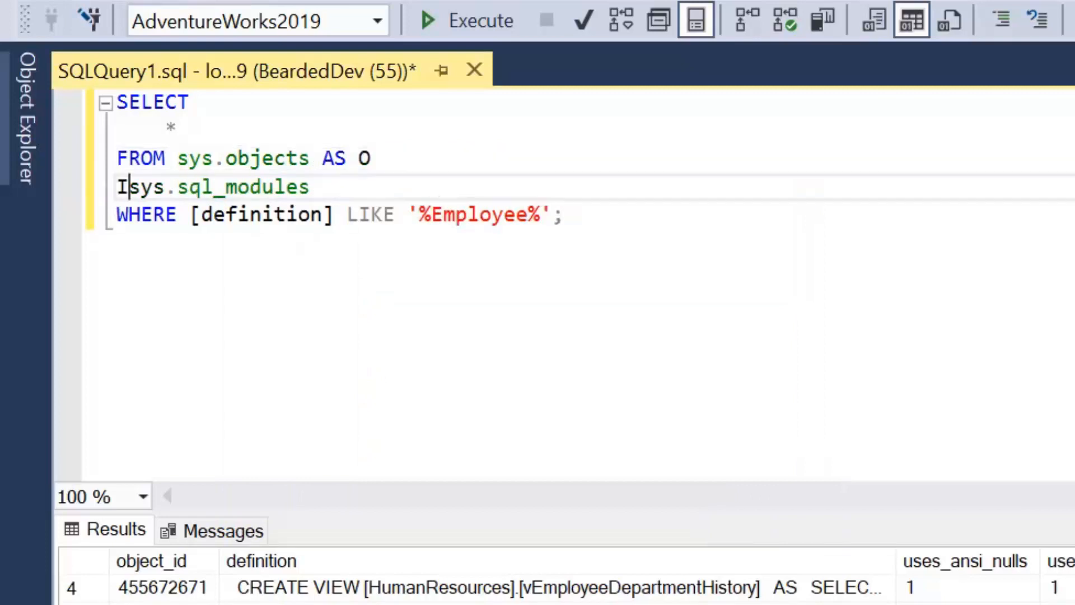
text(NNER JOIN)
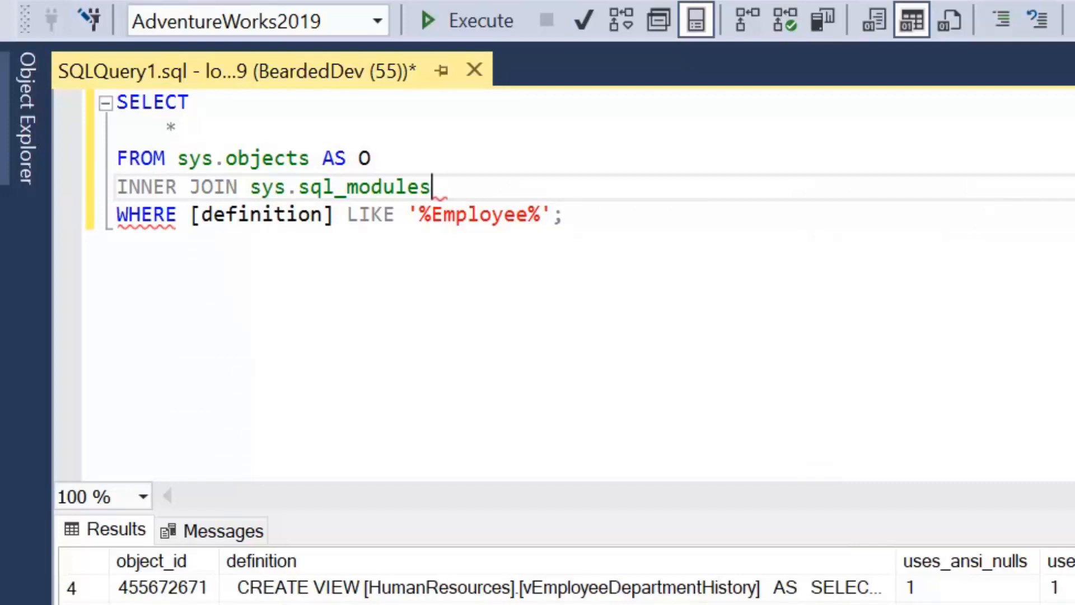
text(AS M)
text(ON O.)
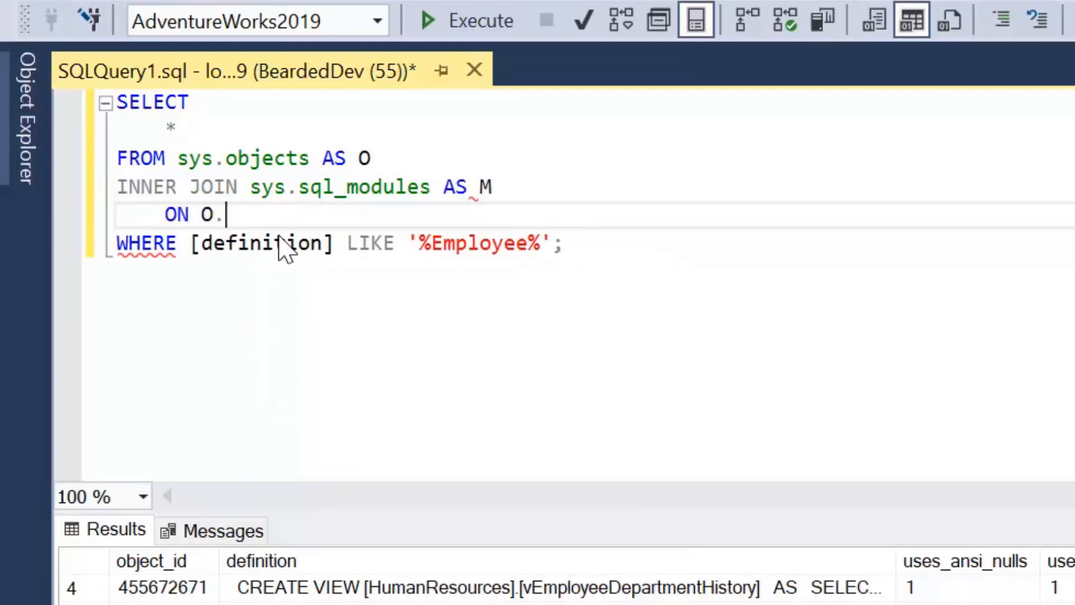
text([object_id)
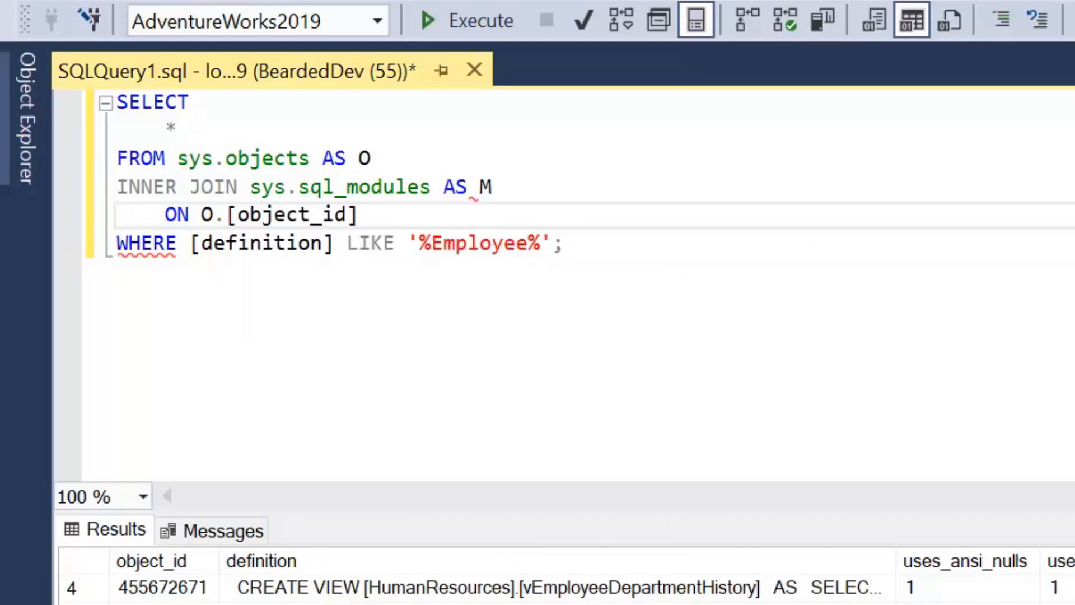
text(=)
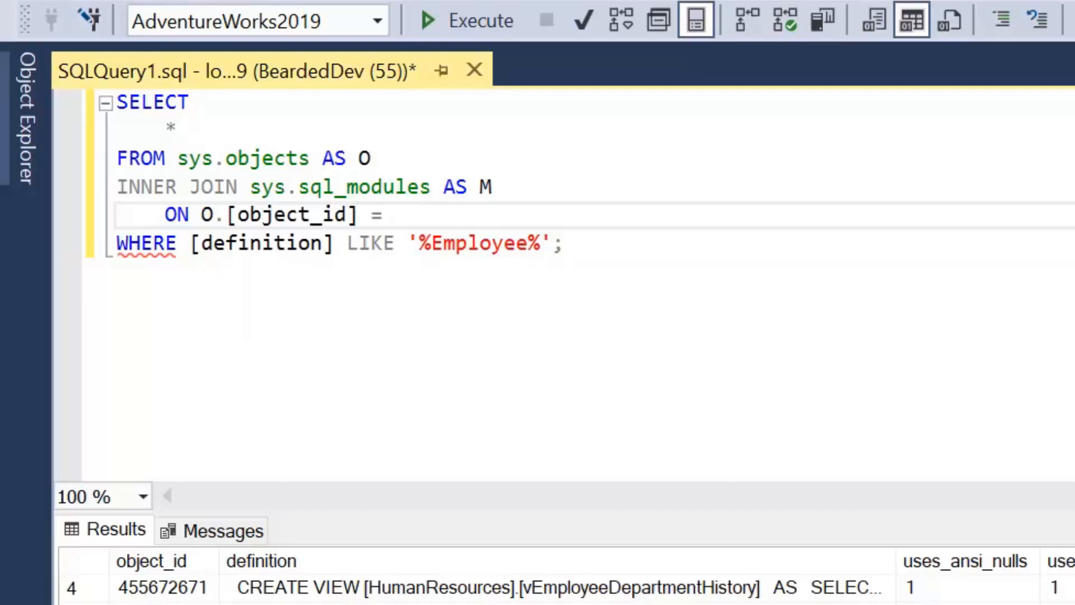
Complete the join condition = M.[object_id] and keep the '%Employee%' filter
text(M)
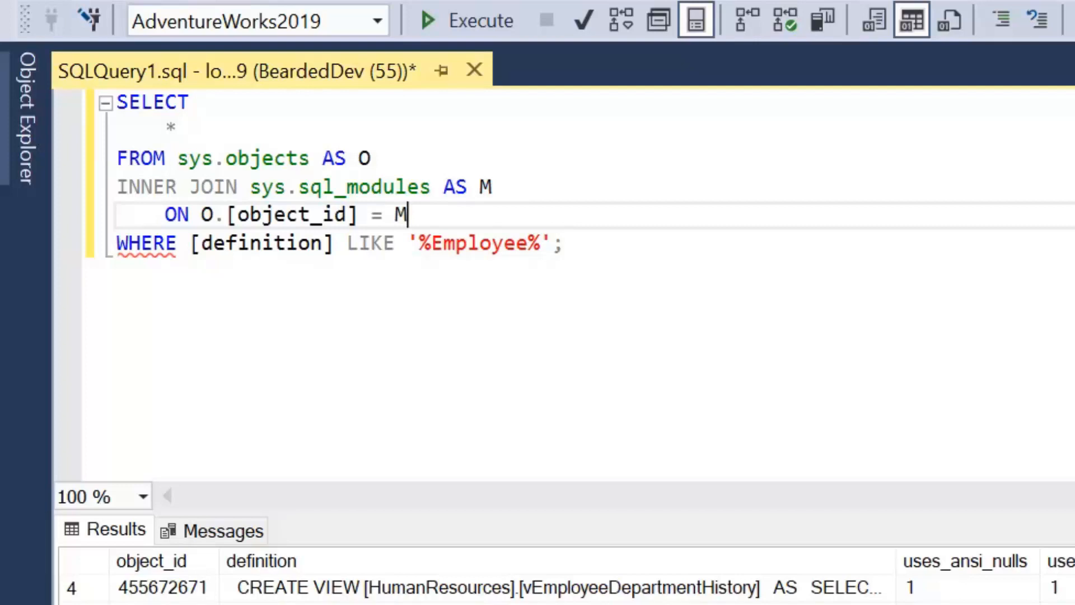
text(.[O)
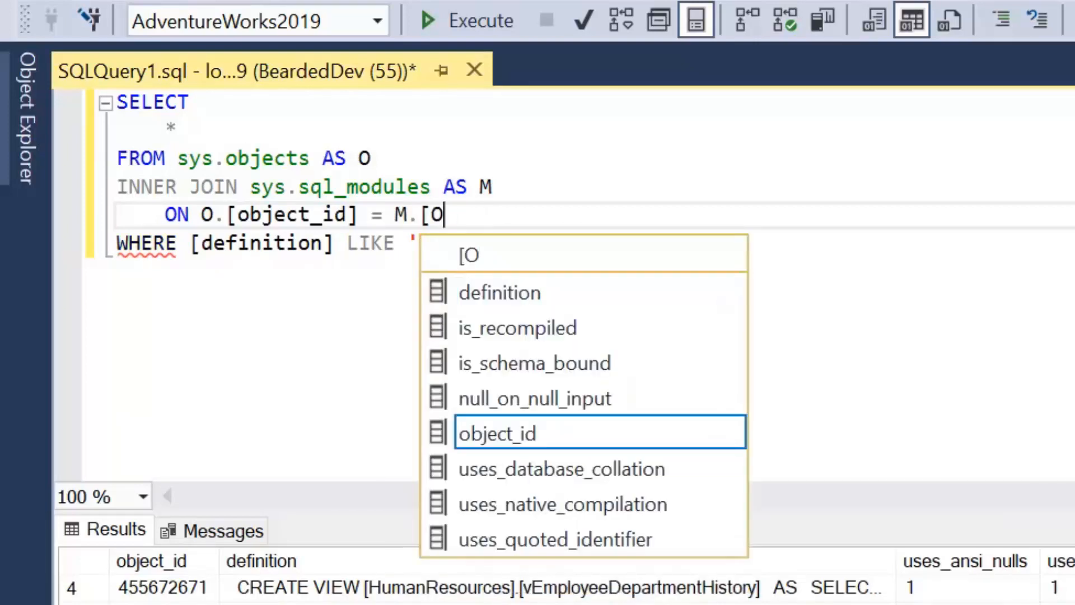
text(bject)
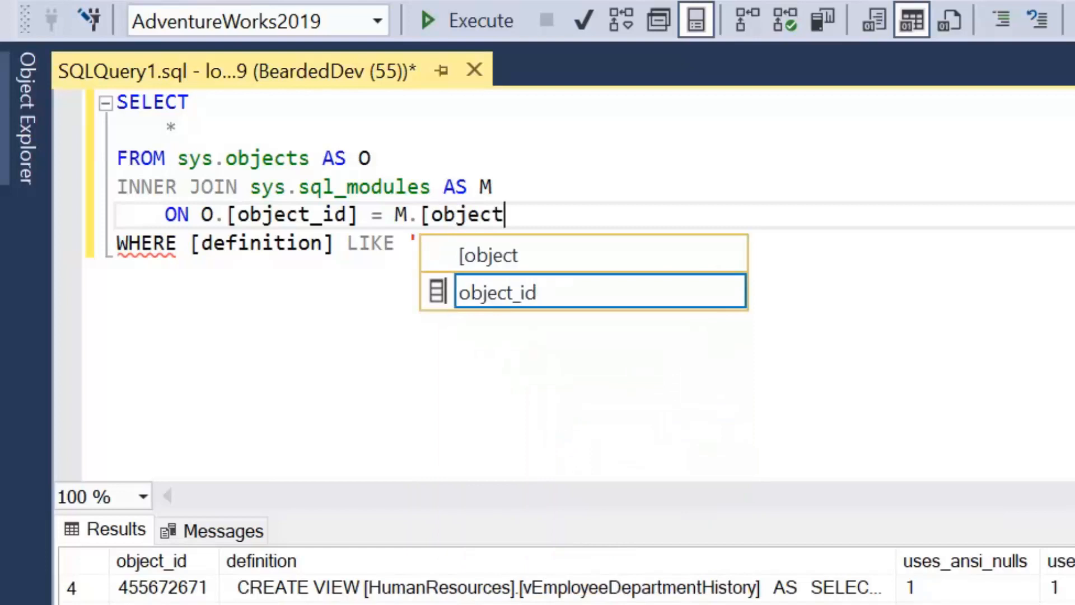
text(_id])
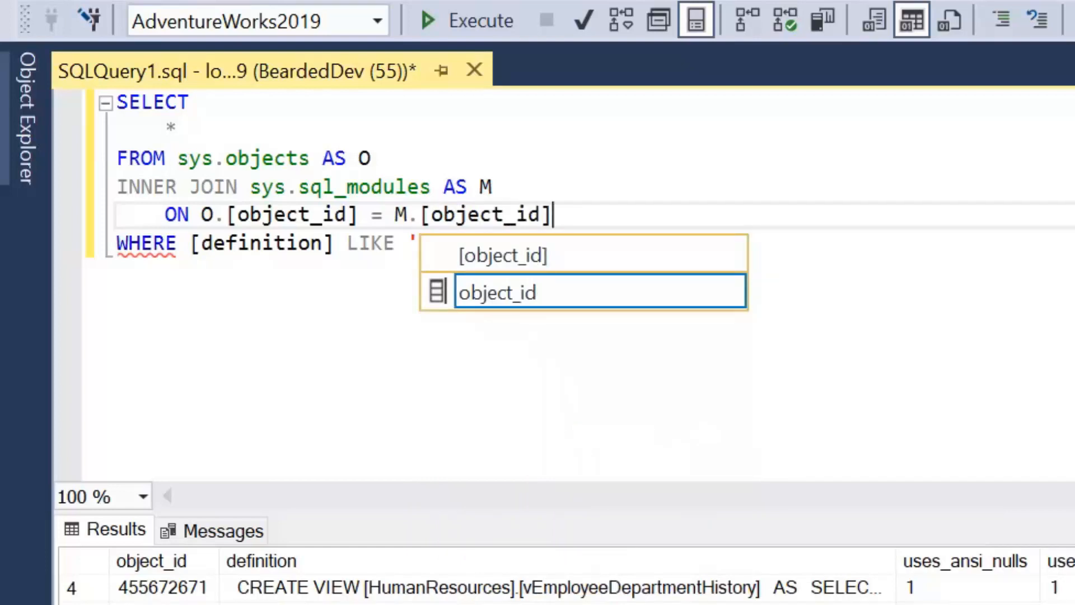
text(%Employee%';)
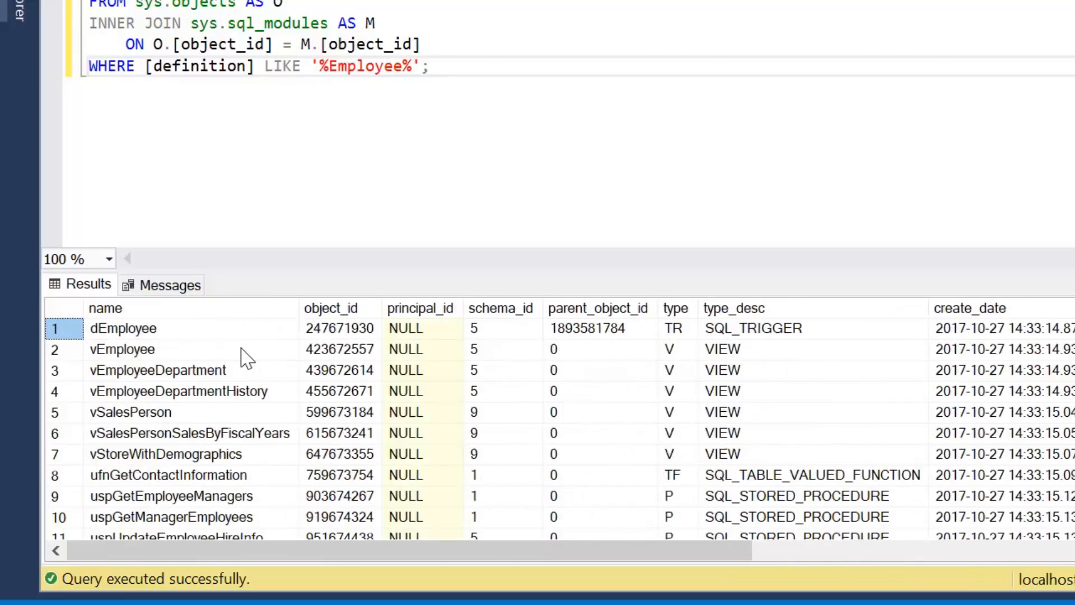
Compare the type codes TR, V, P and TF across the 13 joined result rows
click(677, 328)
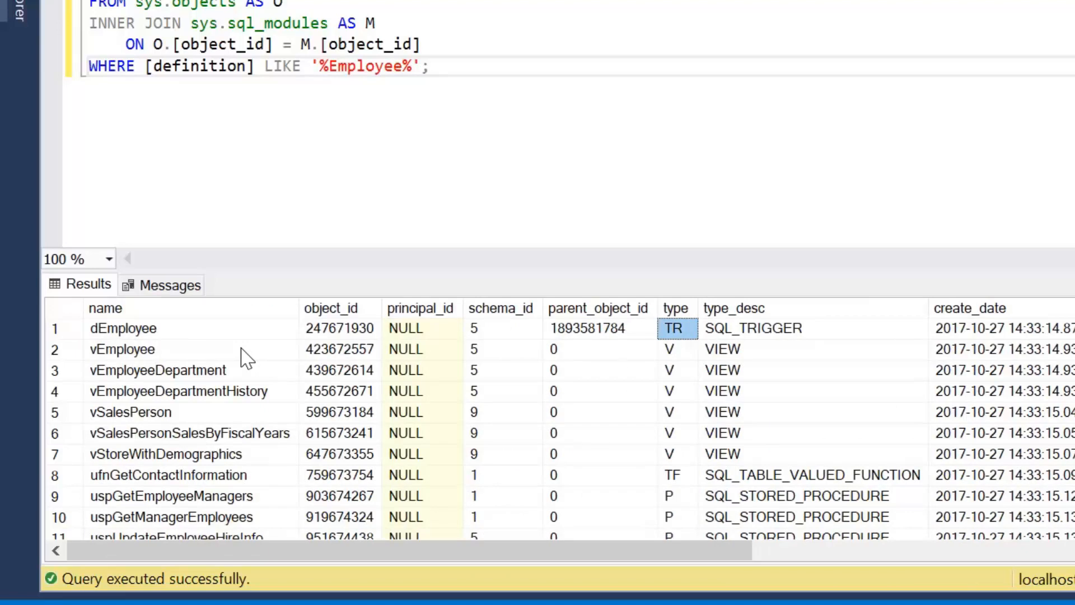
click(676, 350)
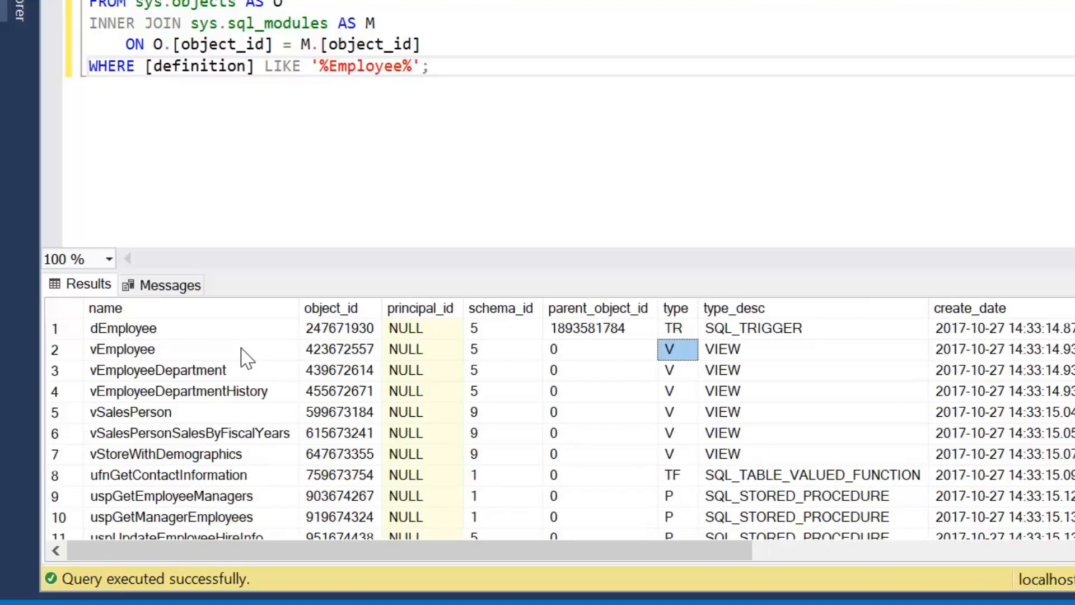
click(677, 516)
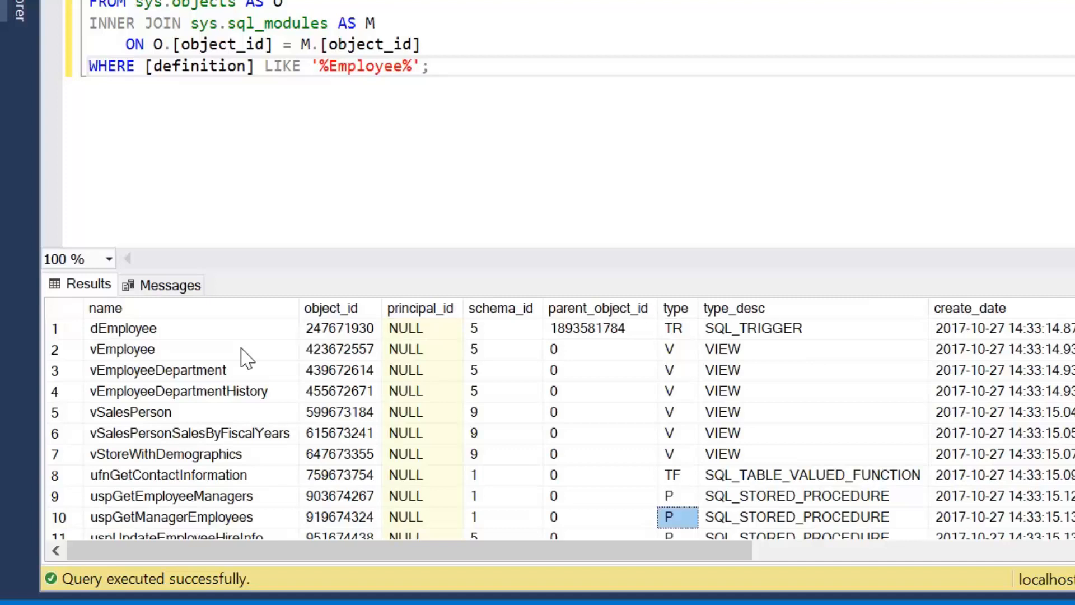
scroll(down, 3)
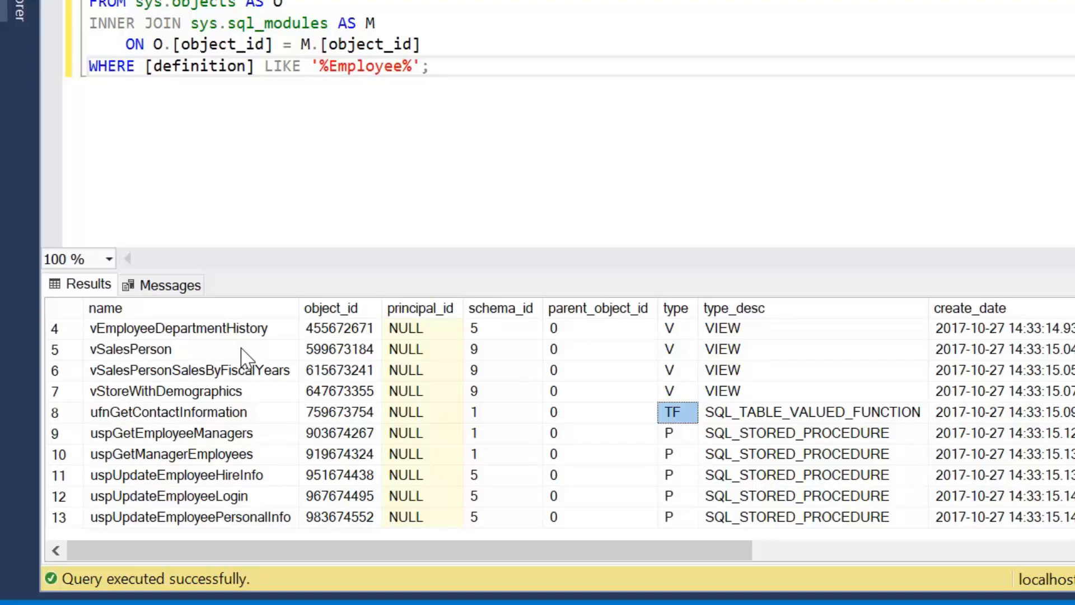
click(675, 433)
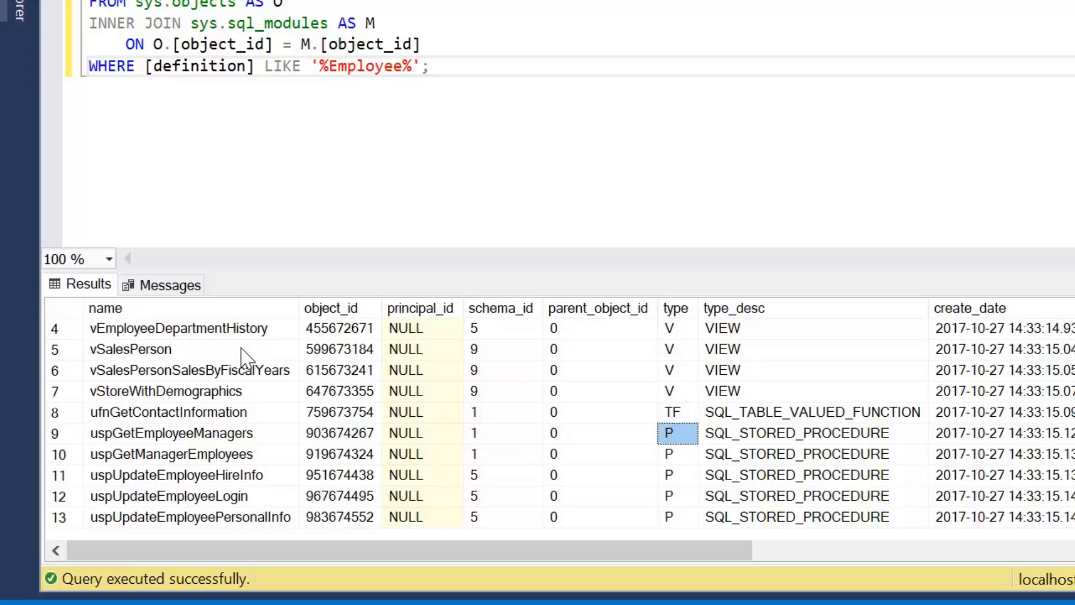
click(423, 66)
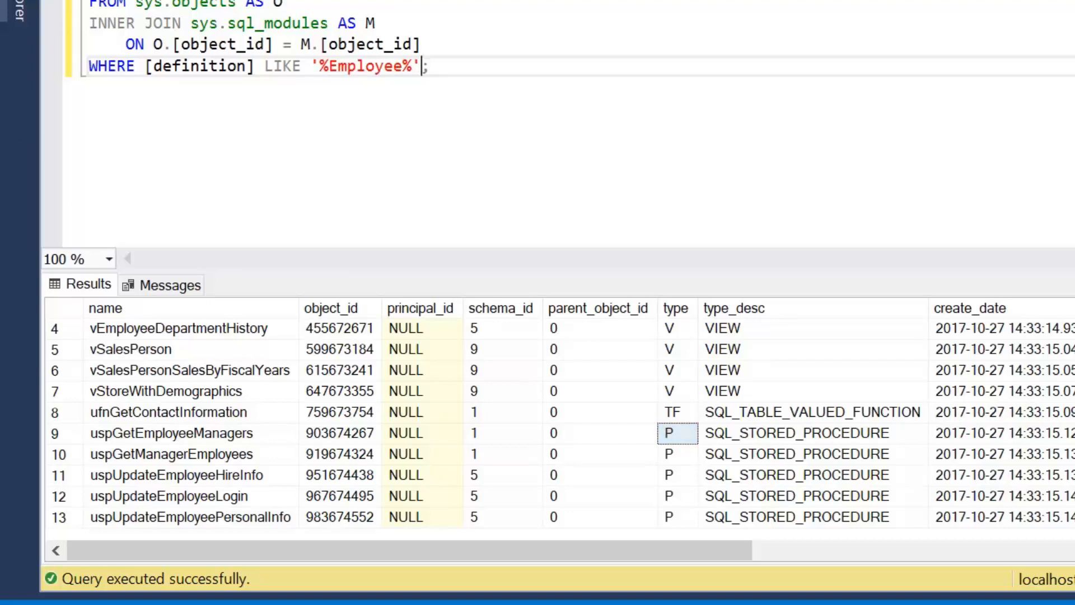
Add AND [type] = 'P', narrowing results to the five Employee stored procedures
text(AND ;)
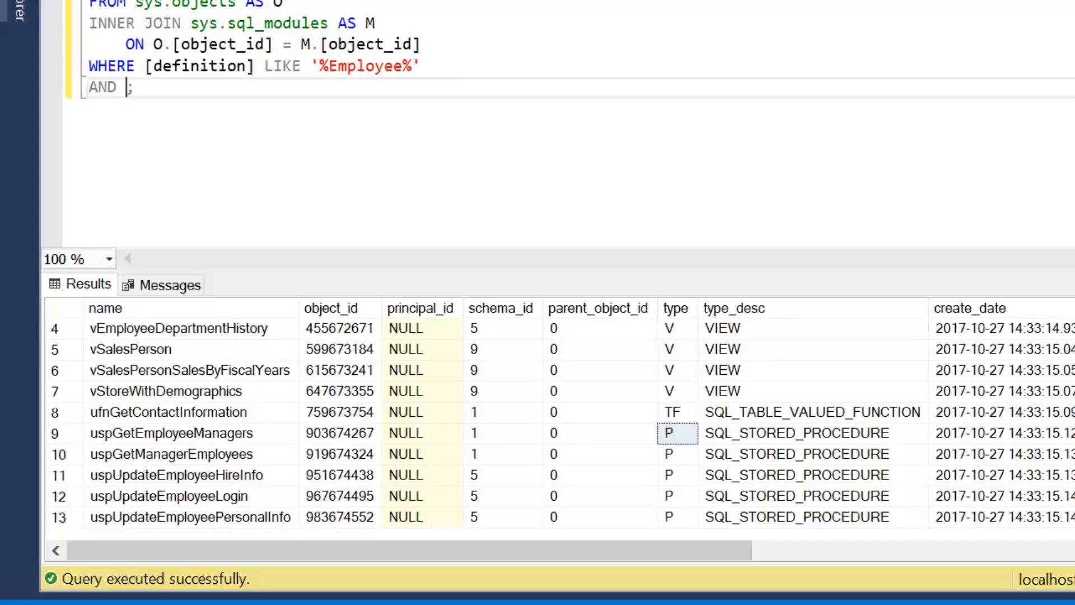
text([type] =)
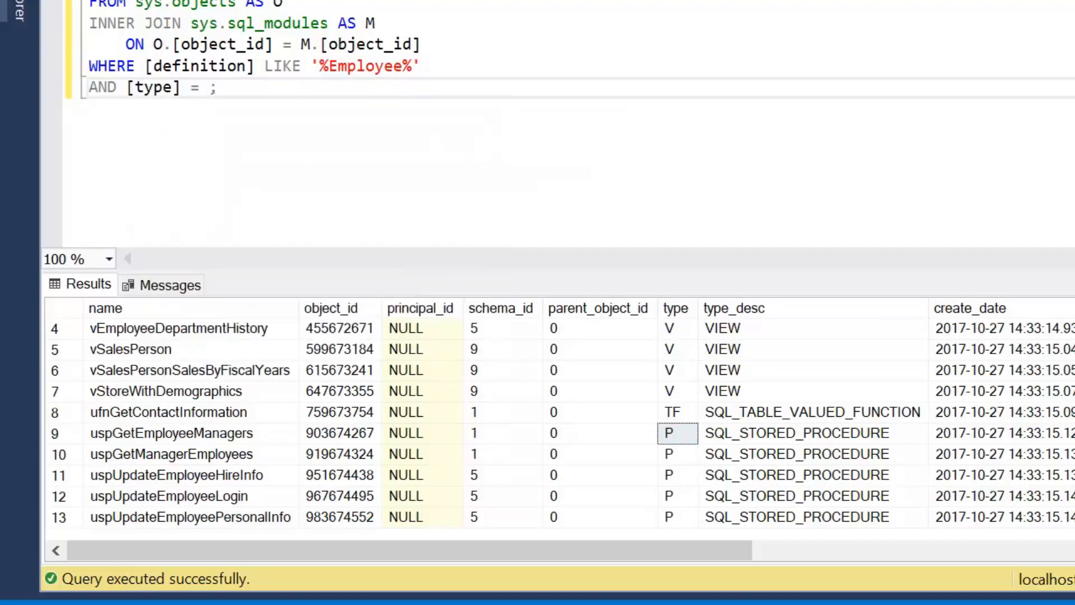
text('P')
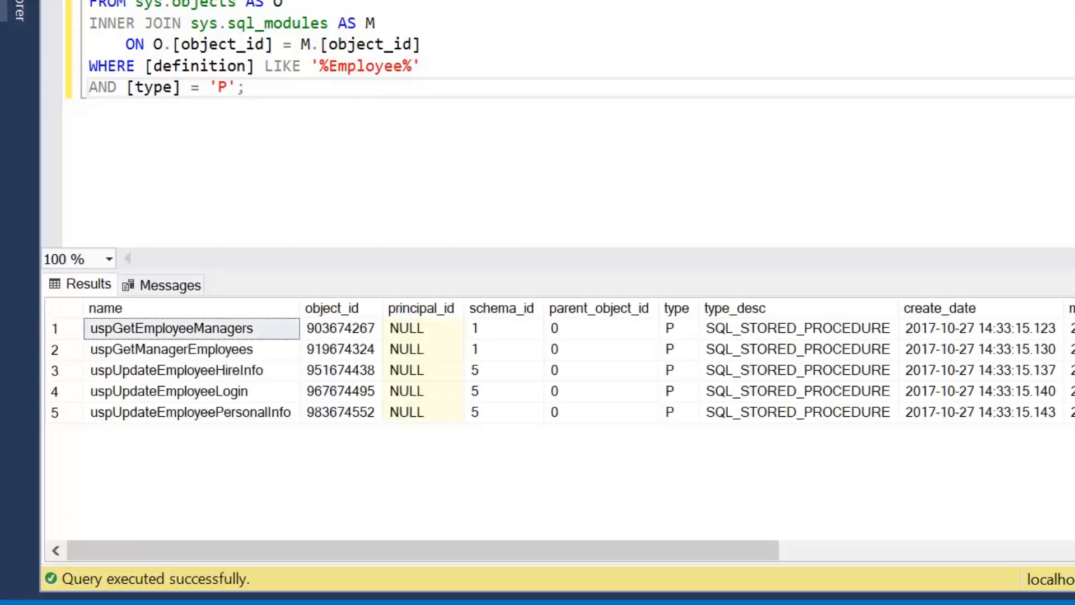
mouse_move(374, 258)
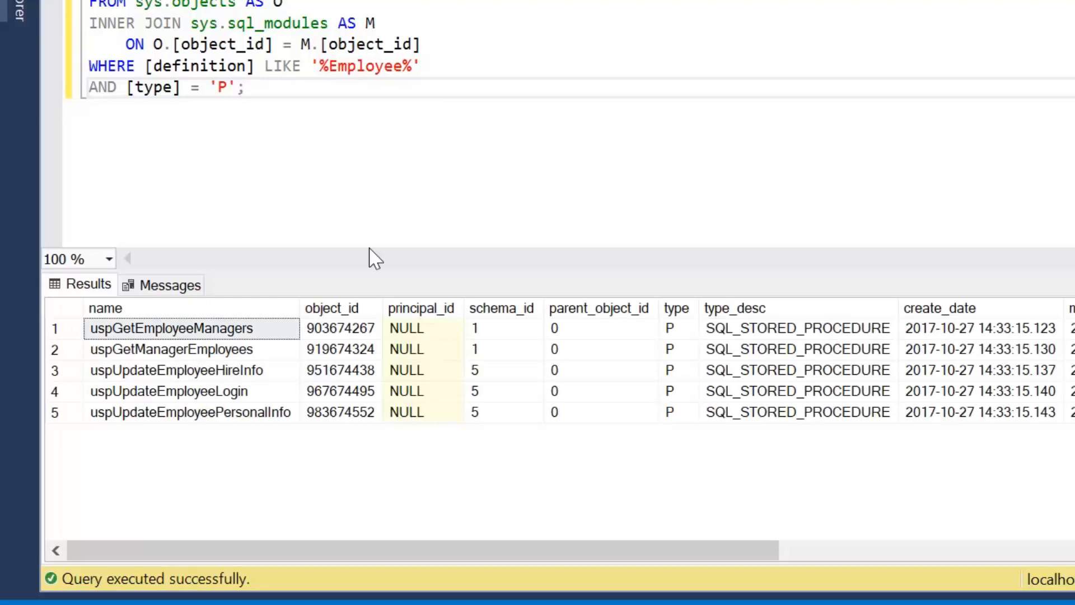
mouse_move(678, 391)
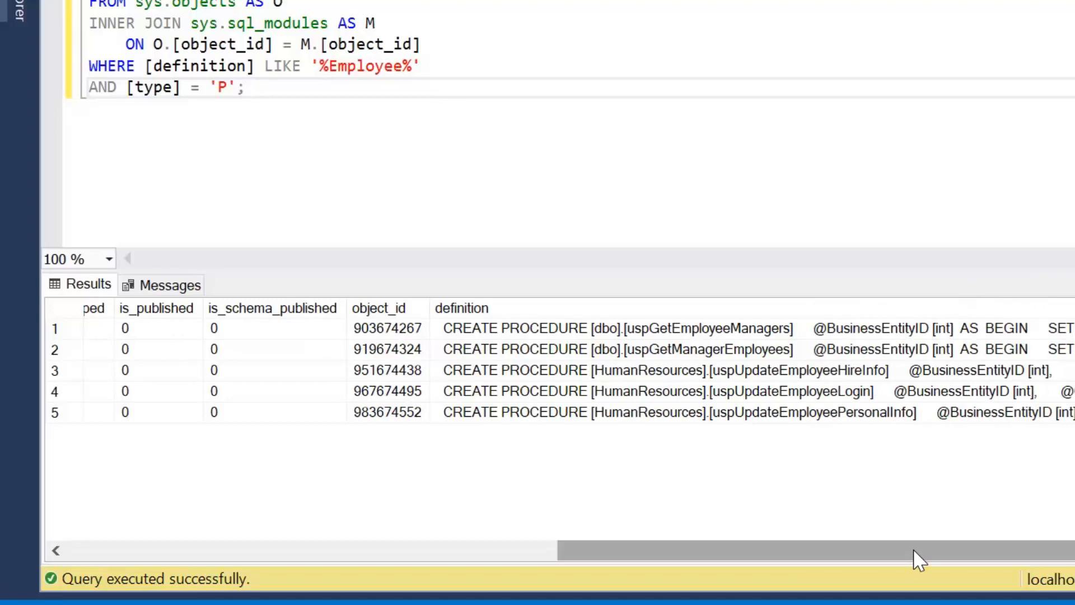
scroll(right, 3)
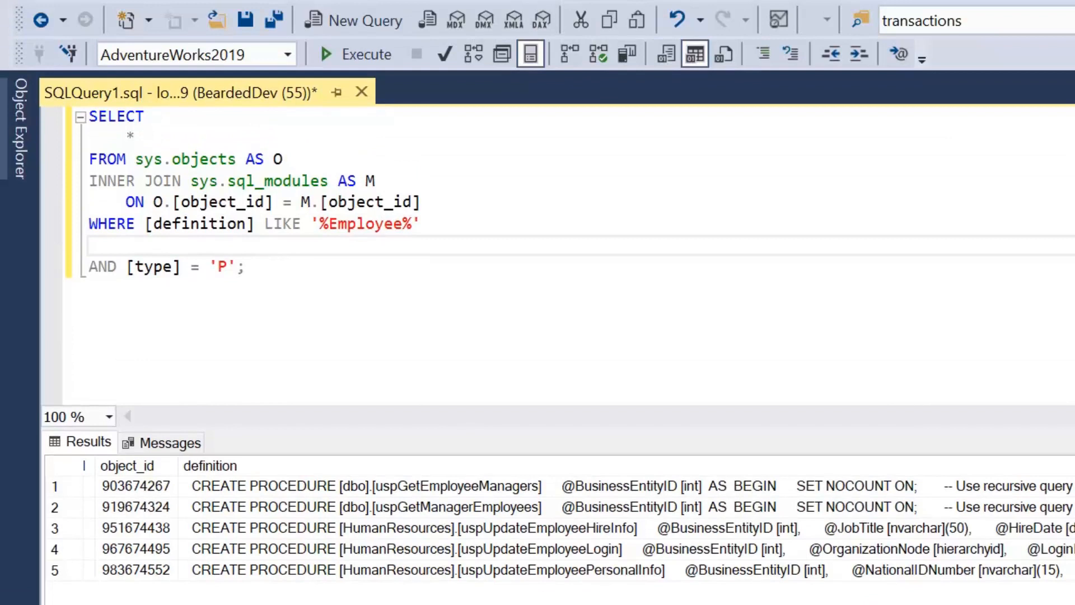
Add AND [definition] LIKE '%INSERT%' and rerun, leaving only uspUpdateEmployeeHireInfo
text([de)
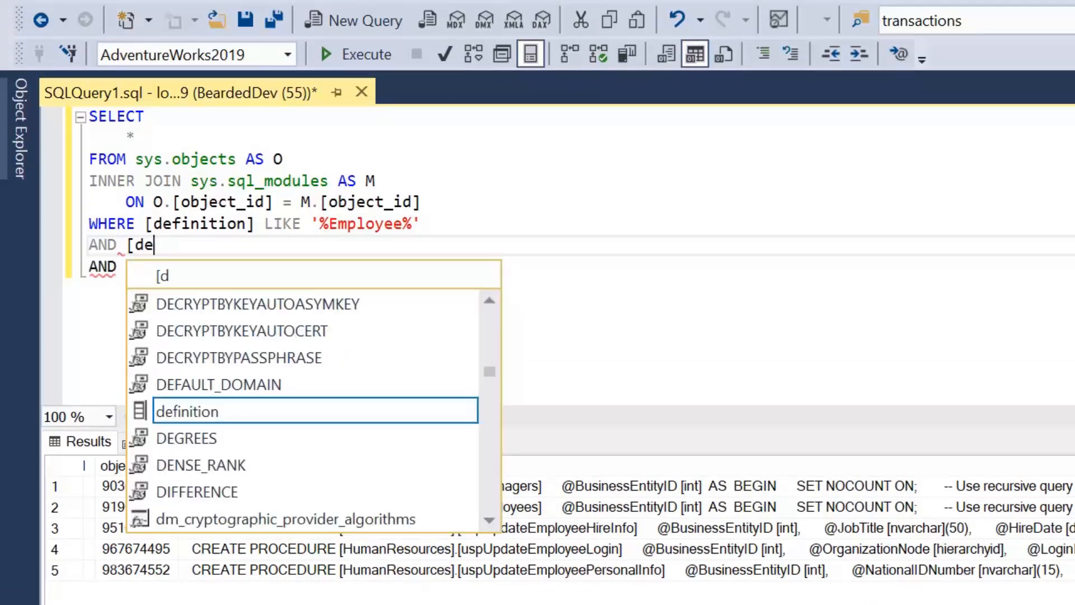
text(finition])
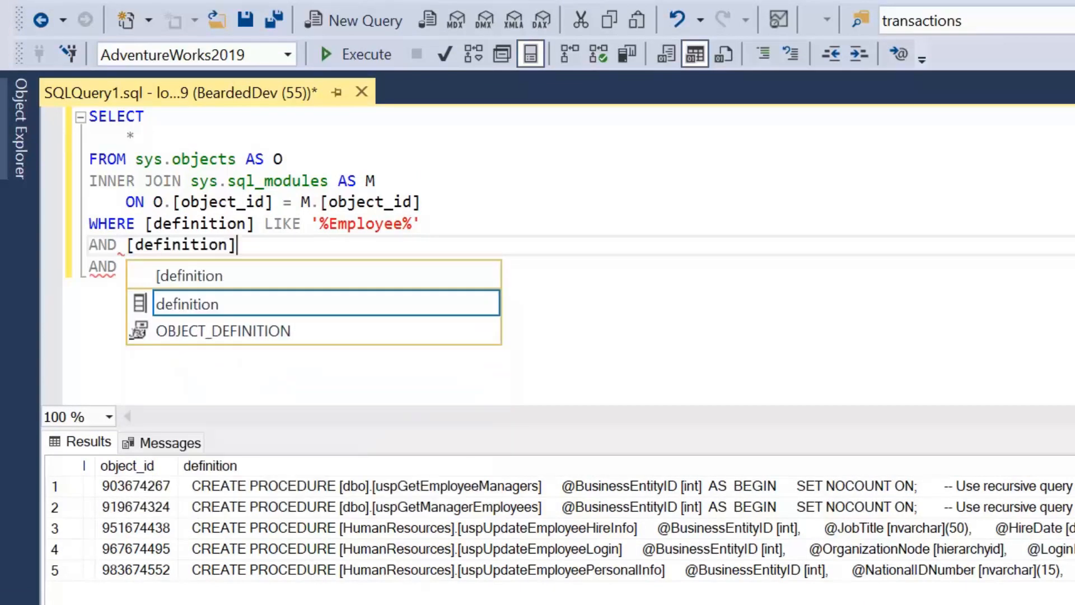
text(LIKE ')
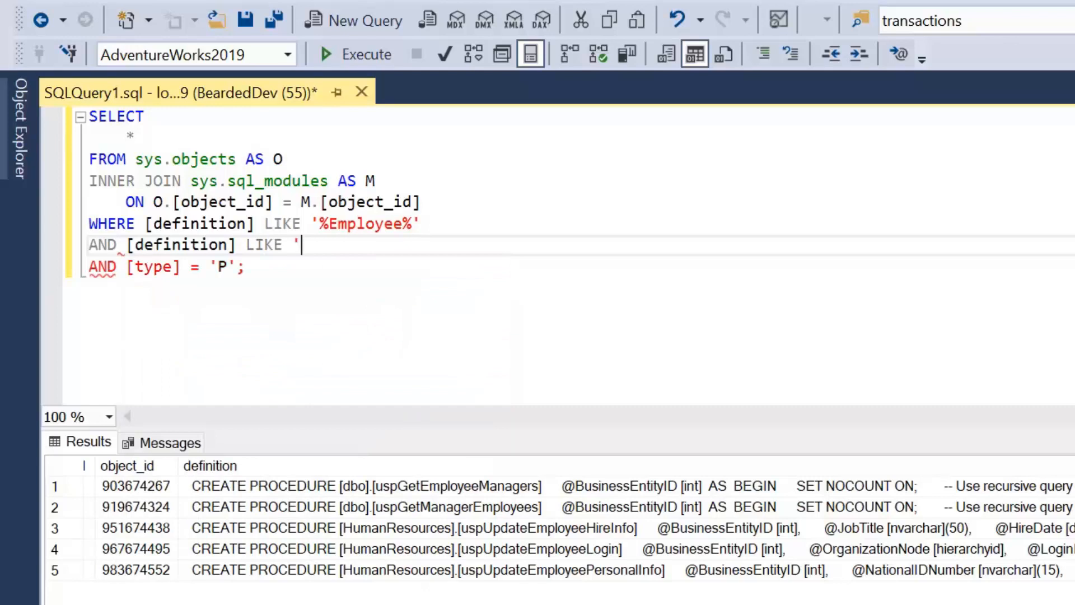
text(%Inser)
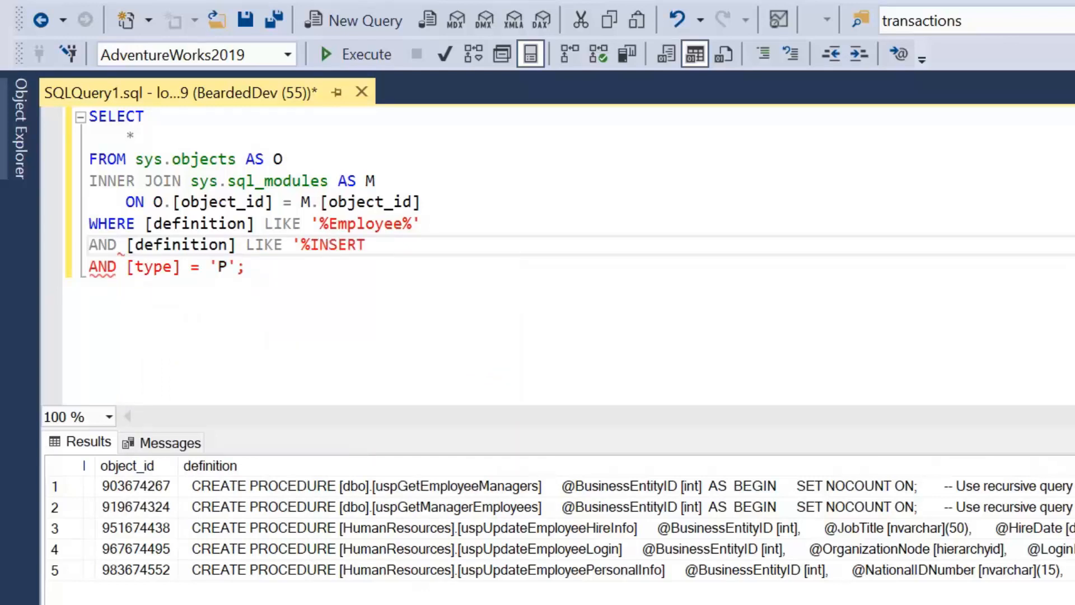
text(%)
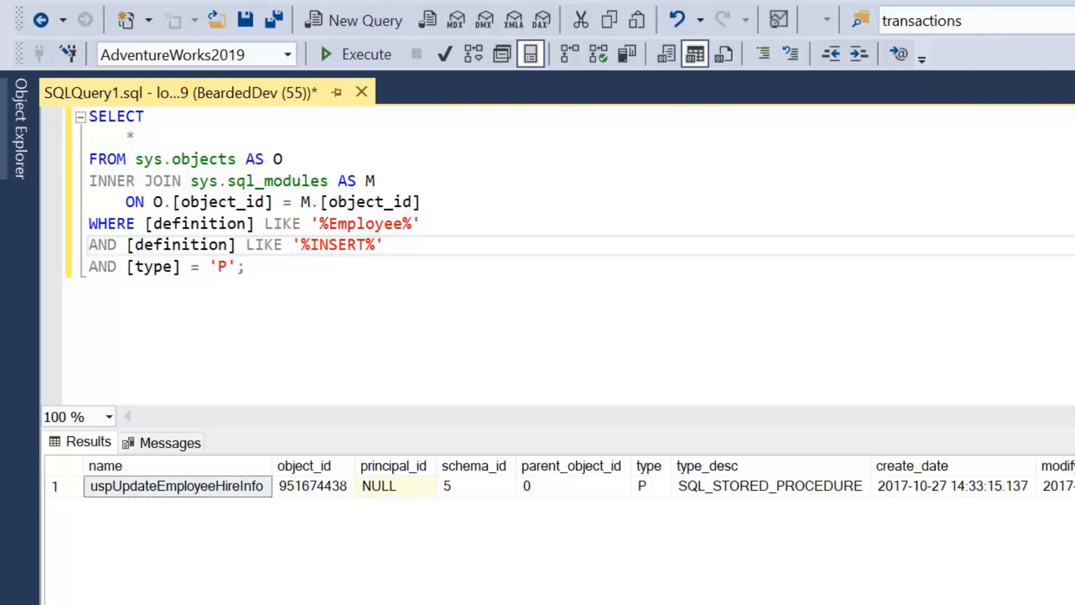
click(387, 245)
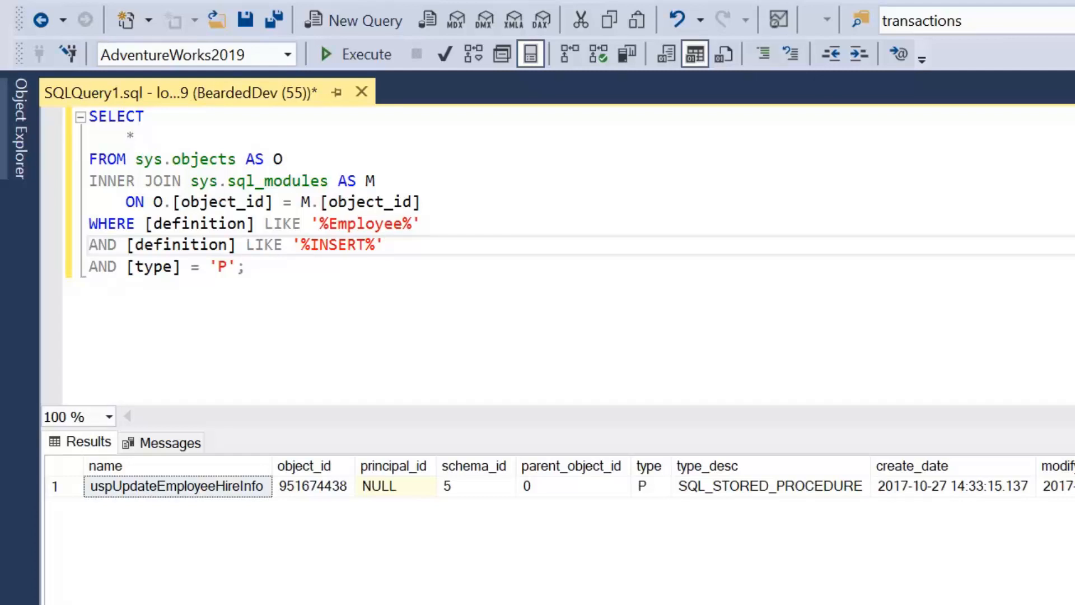
click(384, 245)
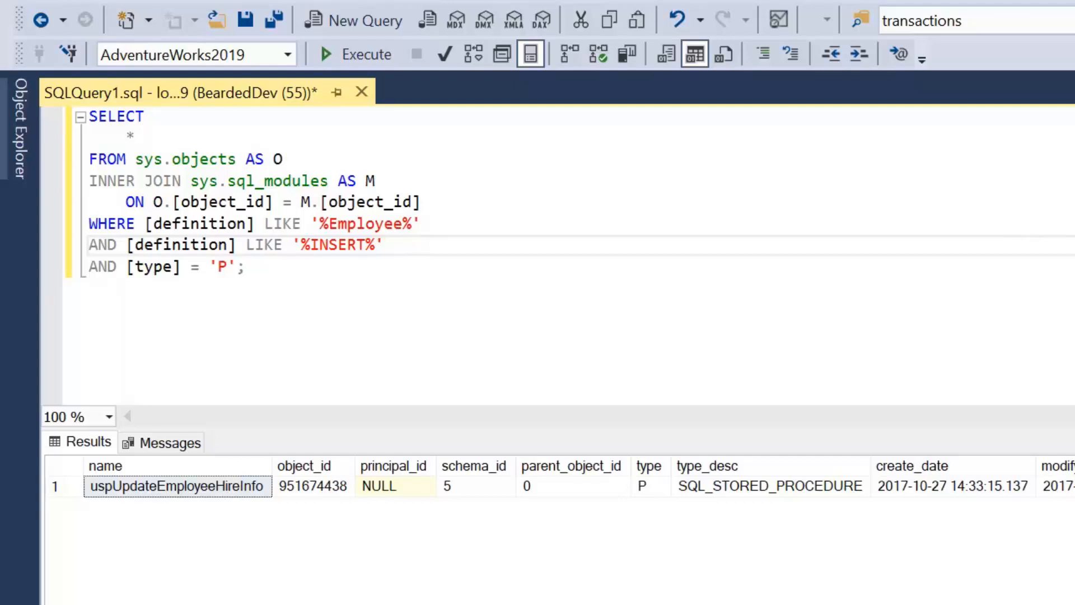
click(386, 245)
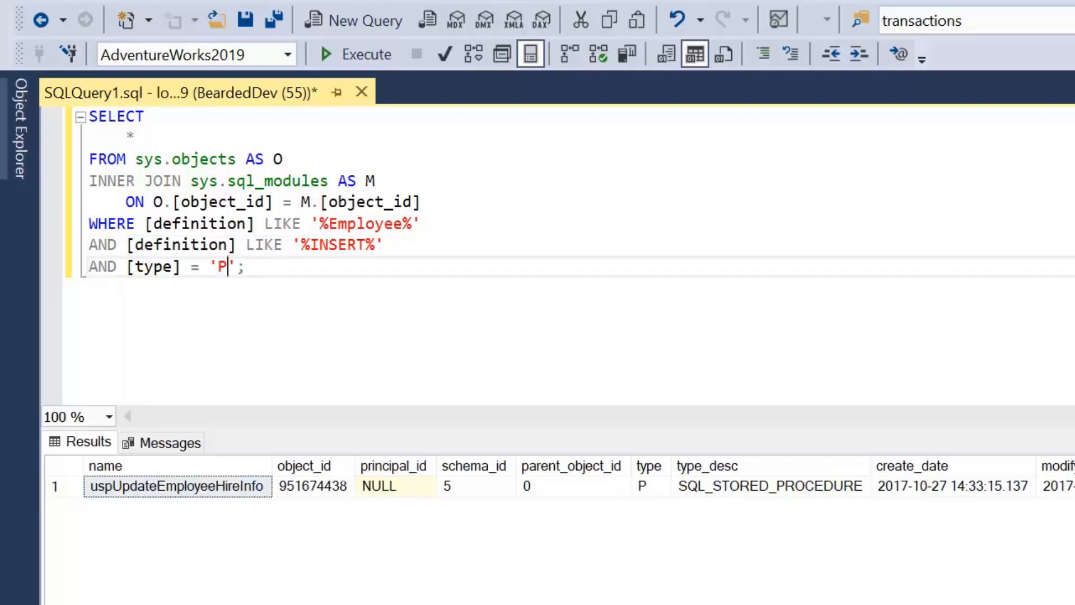
Filter on type 'V' with the INSERT condition commented out and run the query to list six views
text(V)
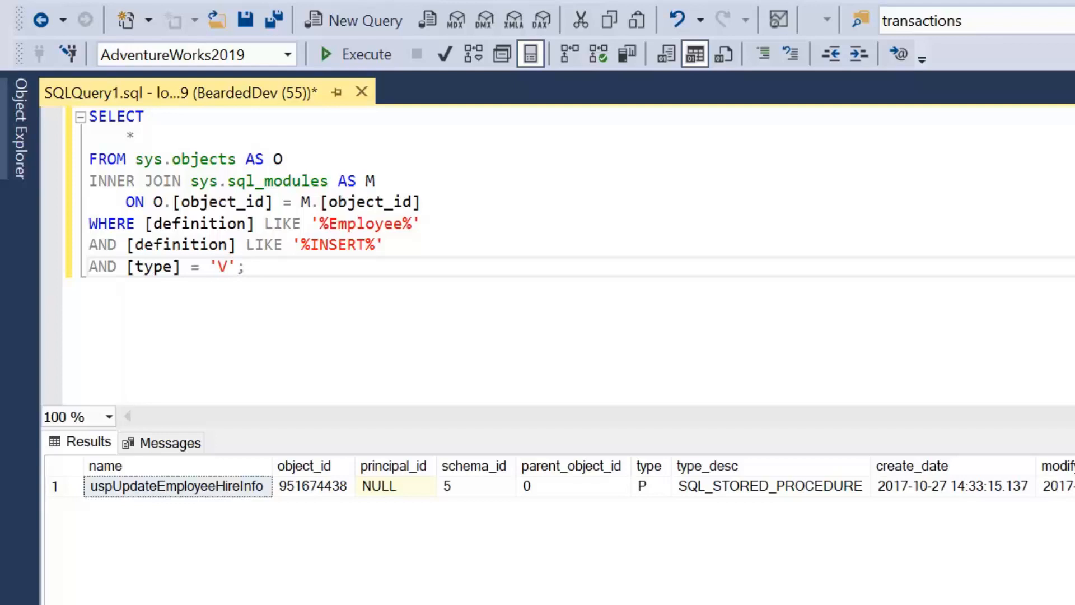
text(--)
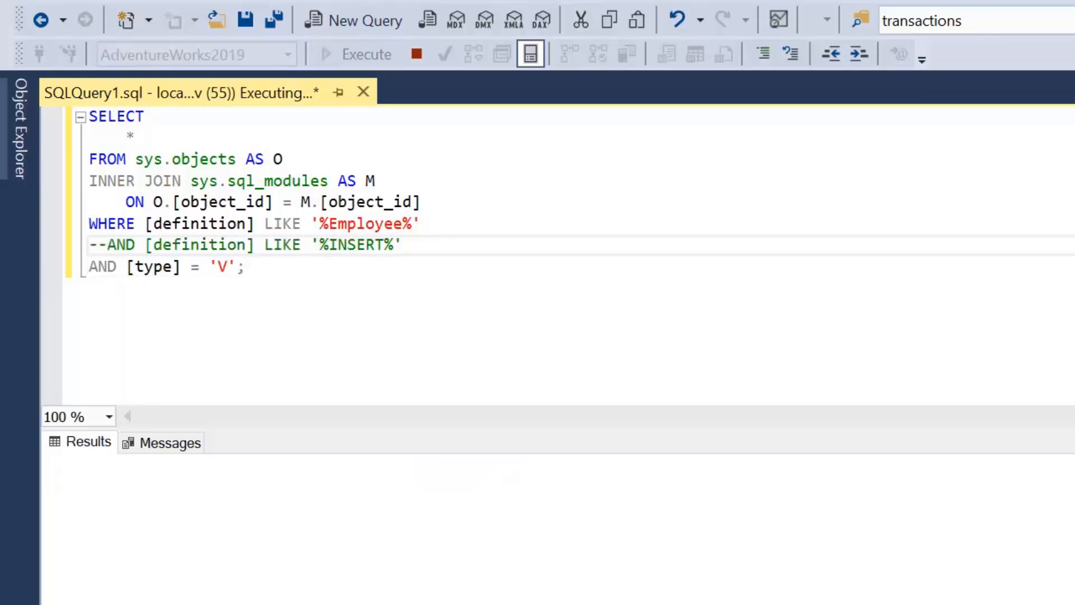
click(366, 54)
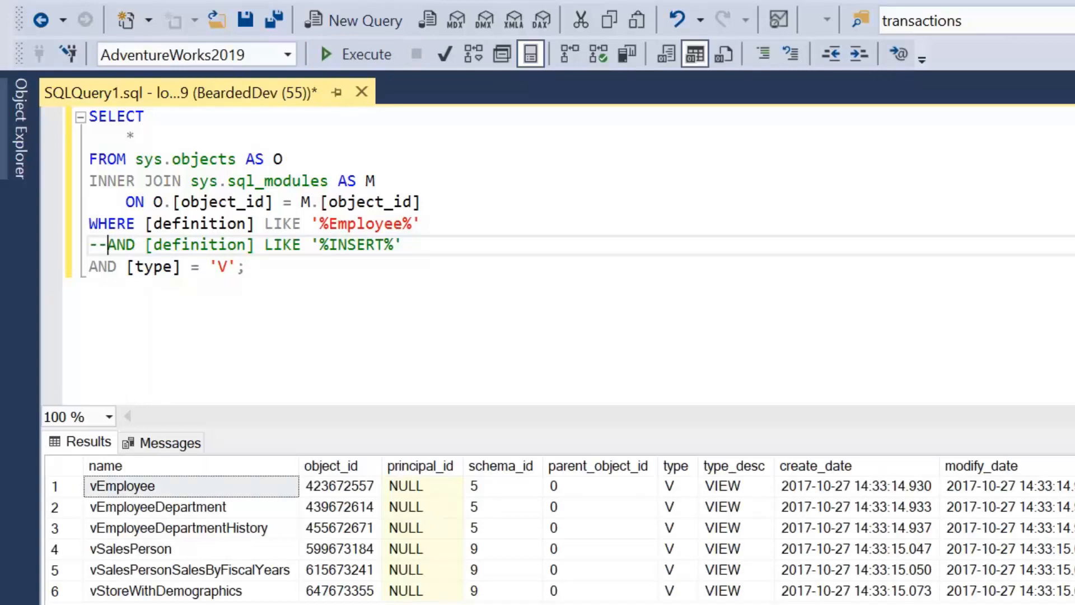
mouse_move(640, 104)
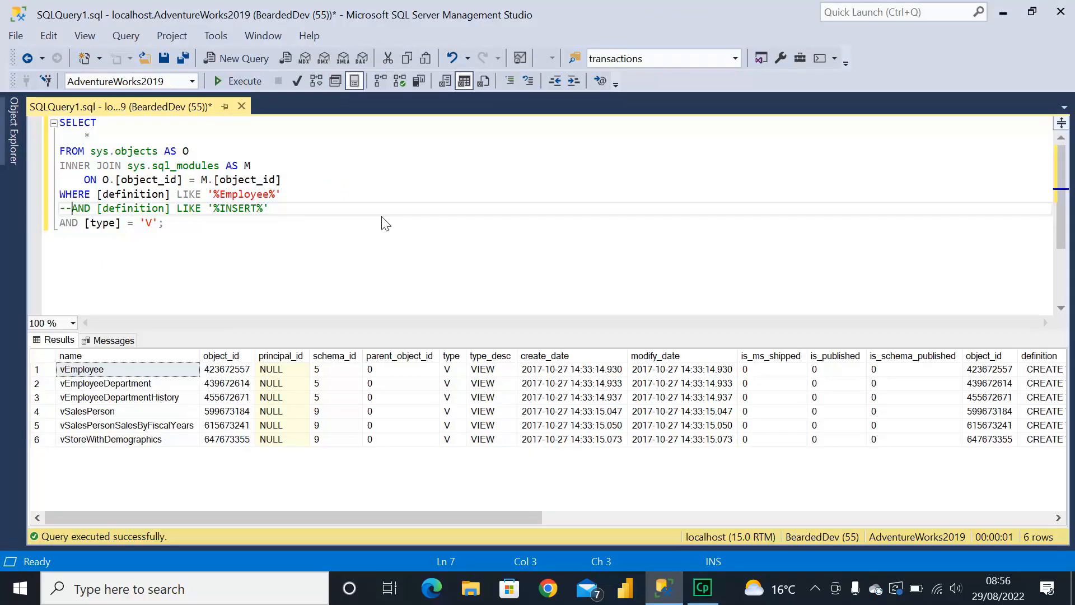
mouse_move(426, 228)
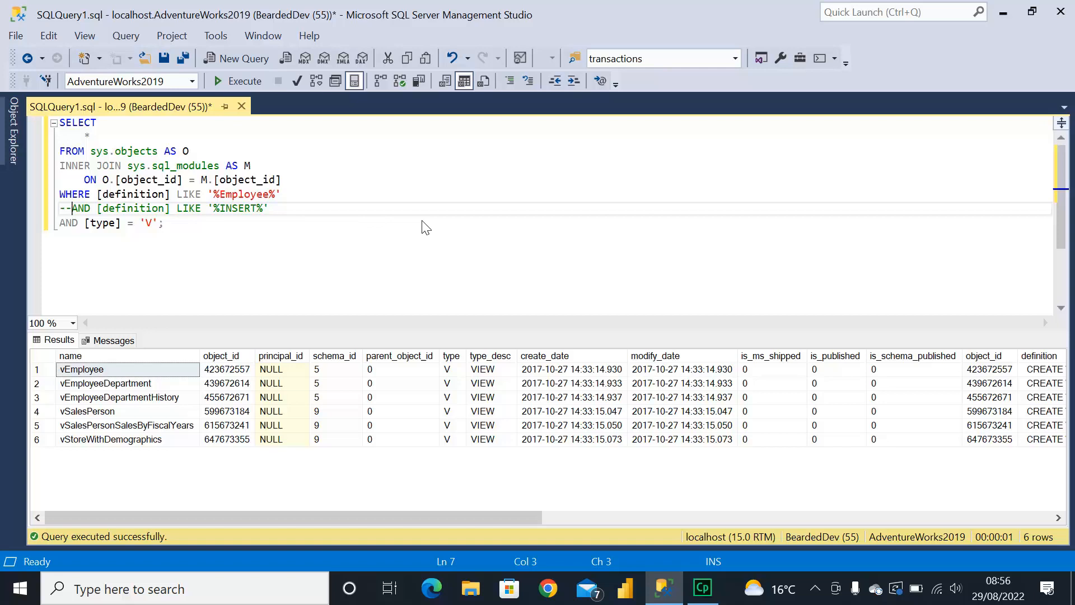
mouse_move(463, 233)
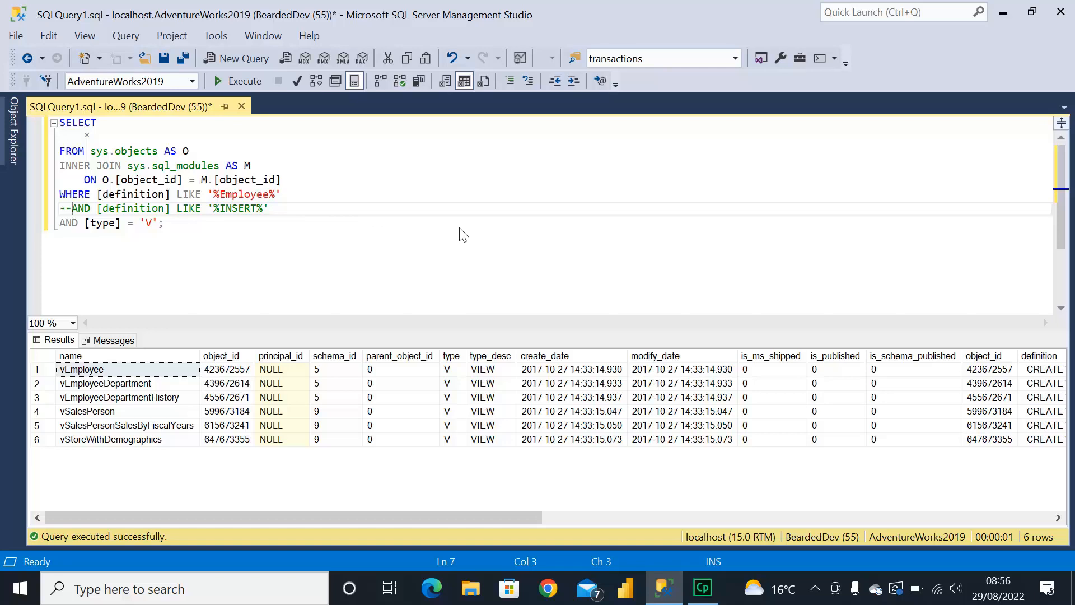
mouse_move(497, 245)
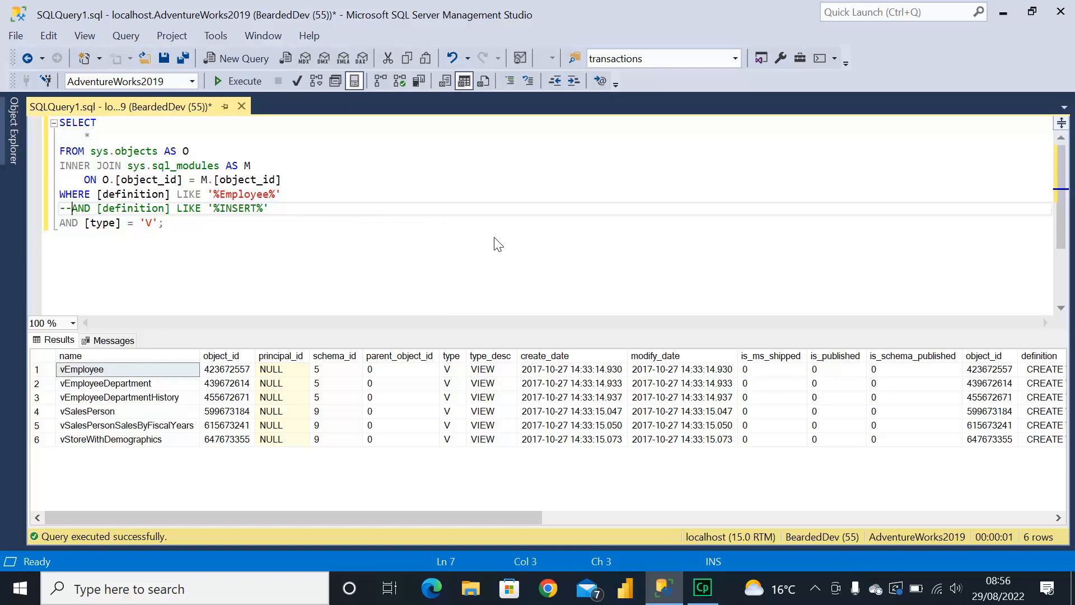
mouse_move(528, 256)
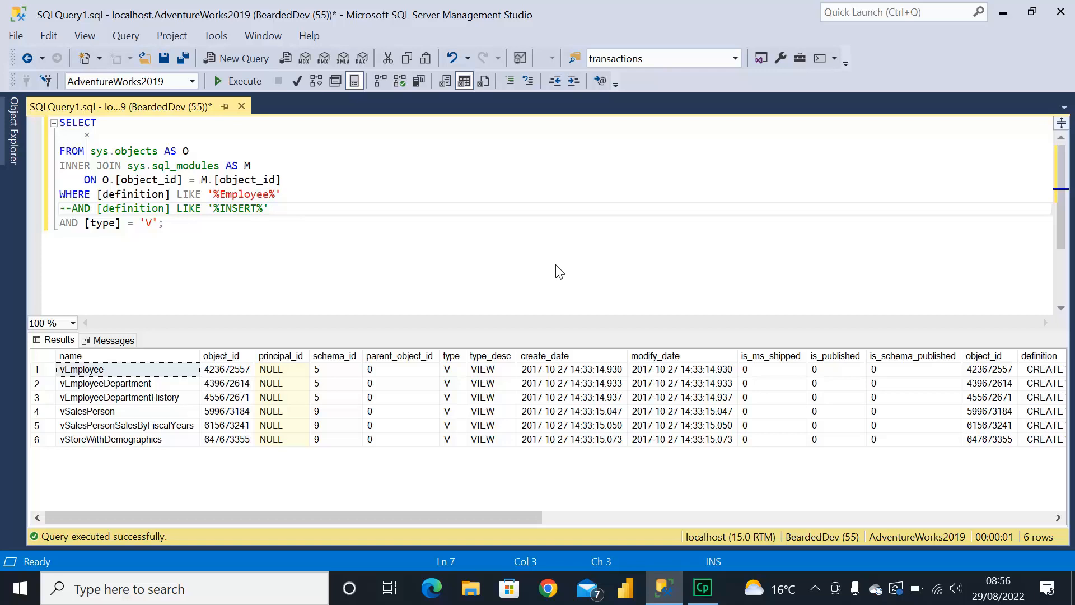
mouse_move(586, 288)
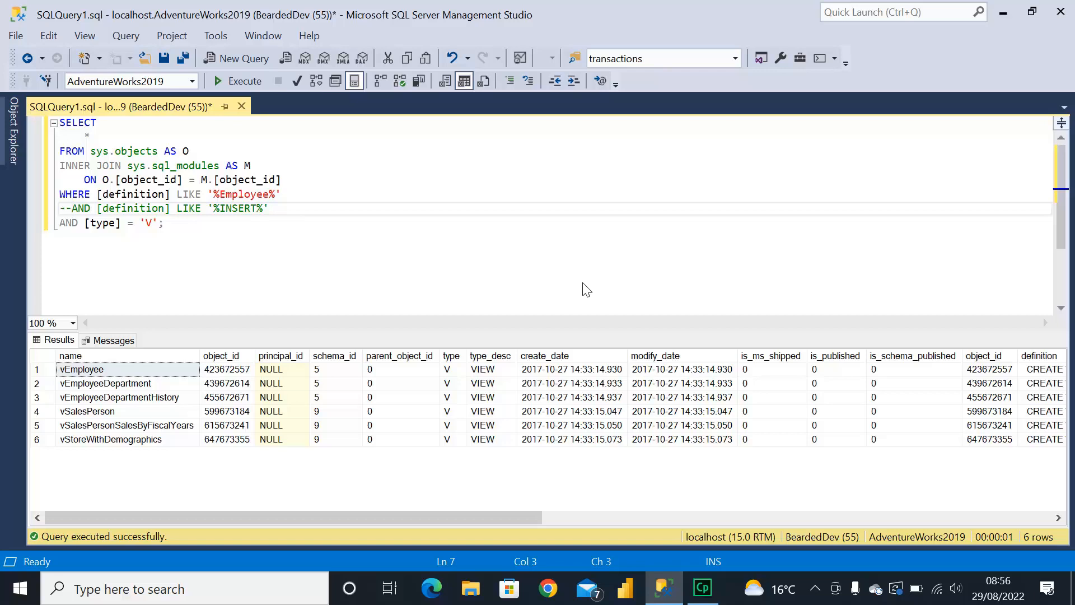
mouse_move(609, 310)
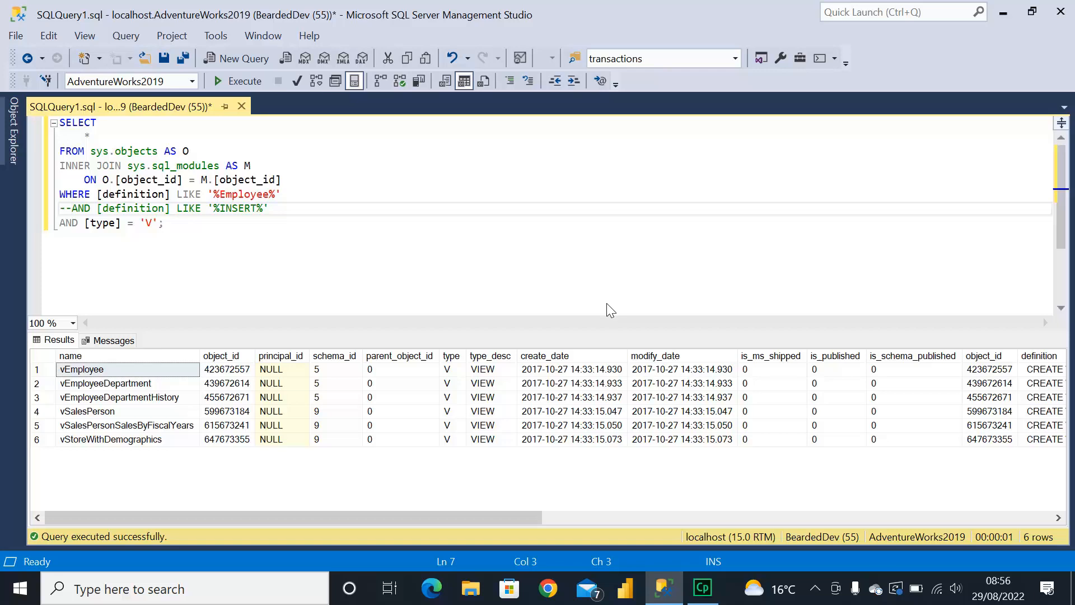
mouse_move(630, 334)
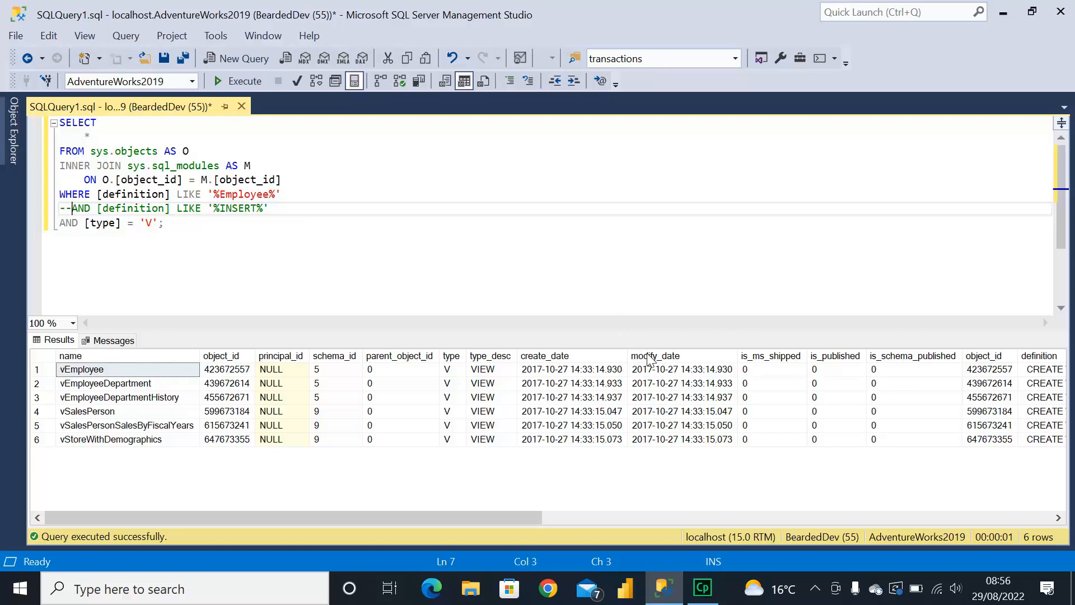
mouse_move(665, 389)
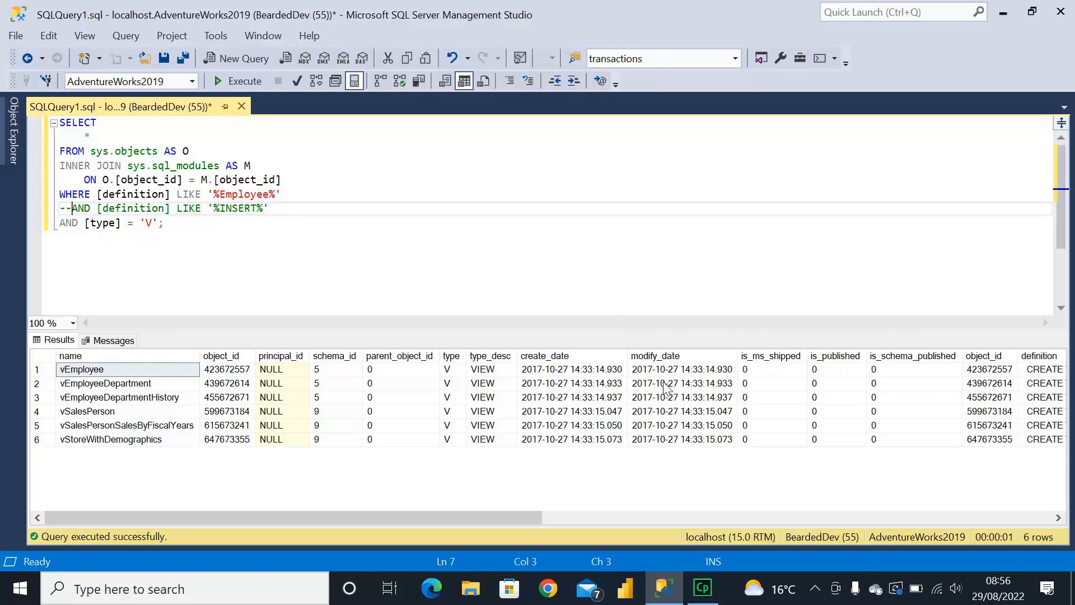
mouse_move(679, 420)
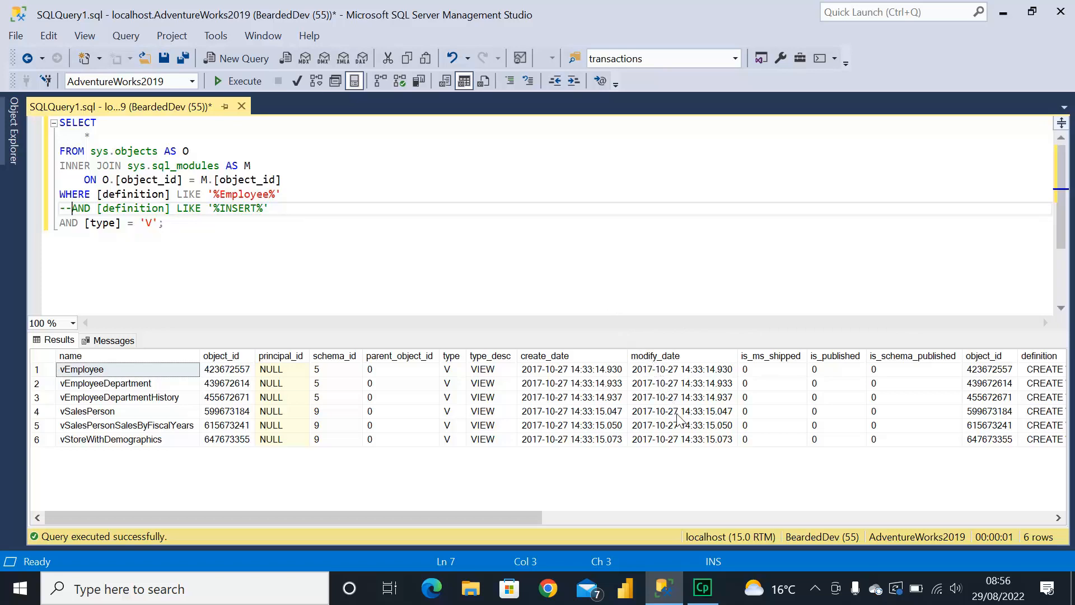
mouse_move(691, 453)
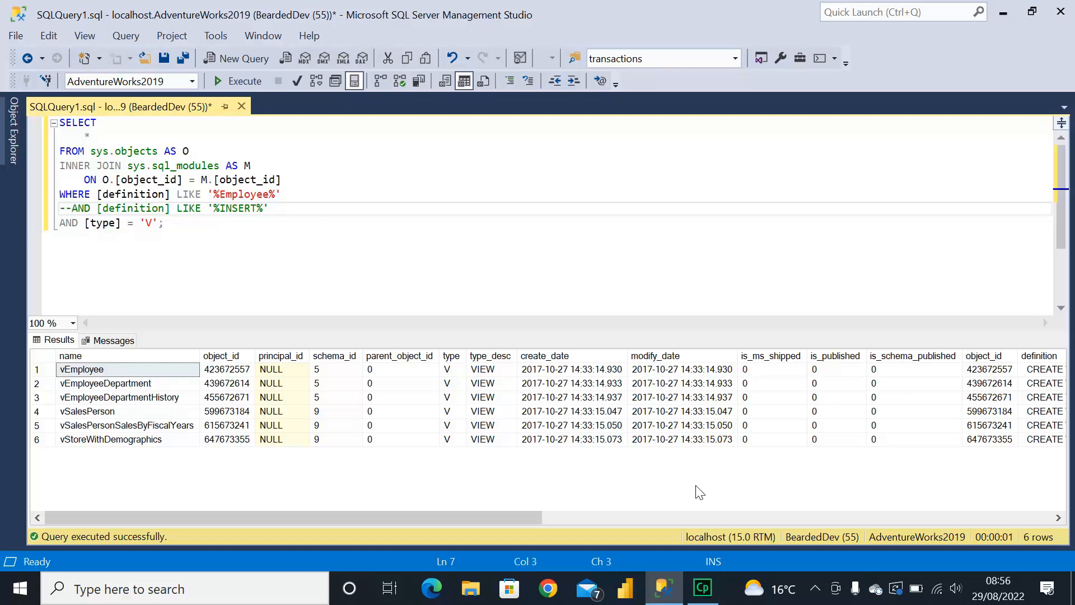
mouse_move(705, 531)
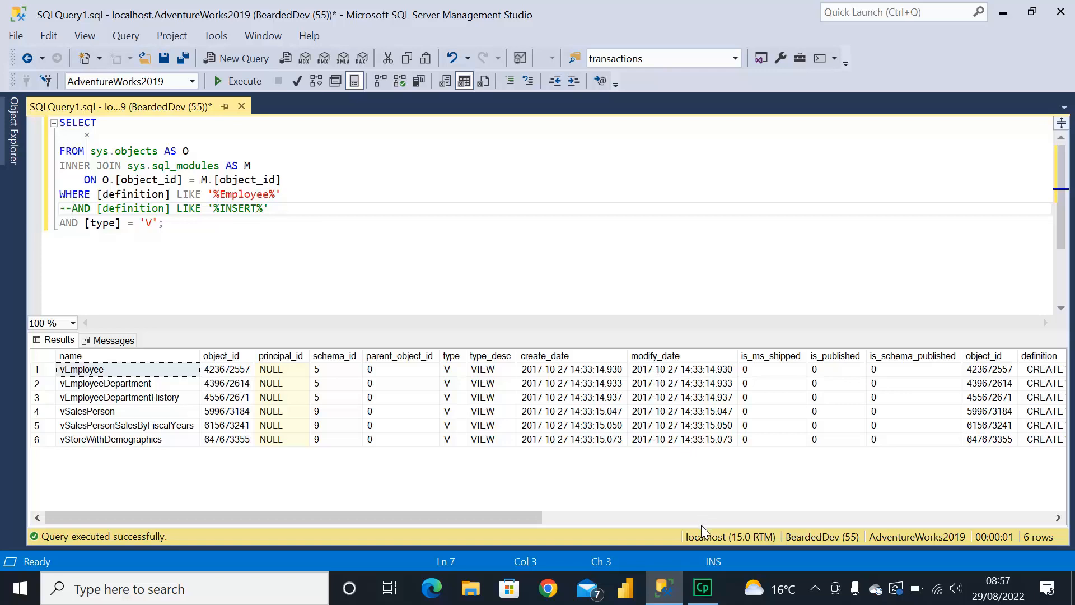